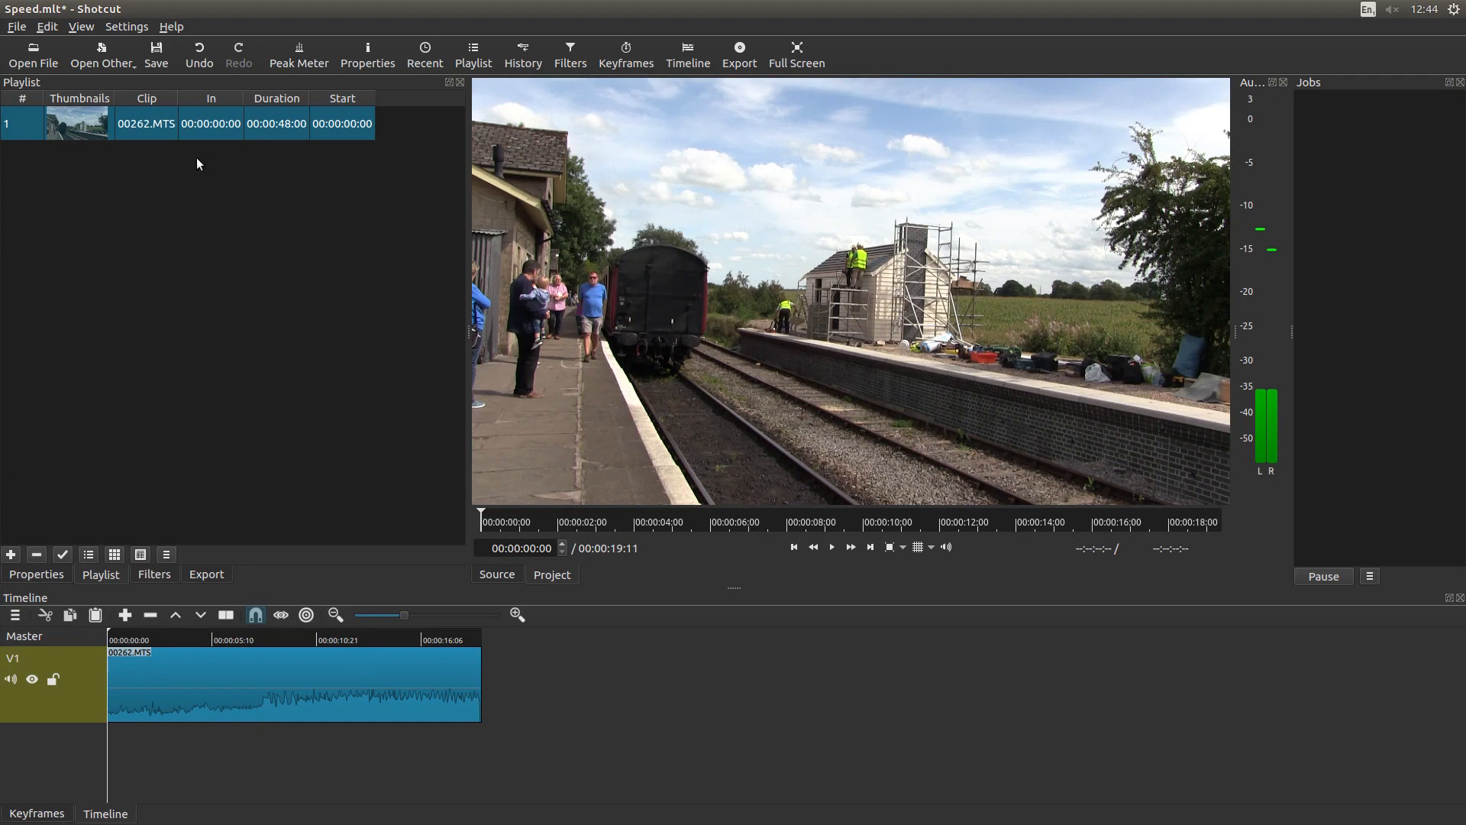
pyautogui.moveTo(387, 689)
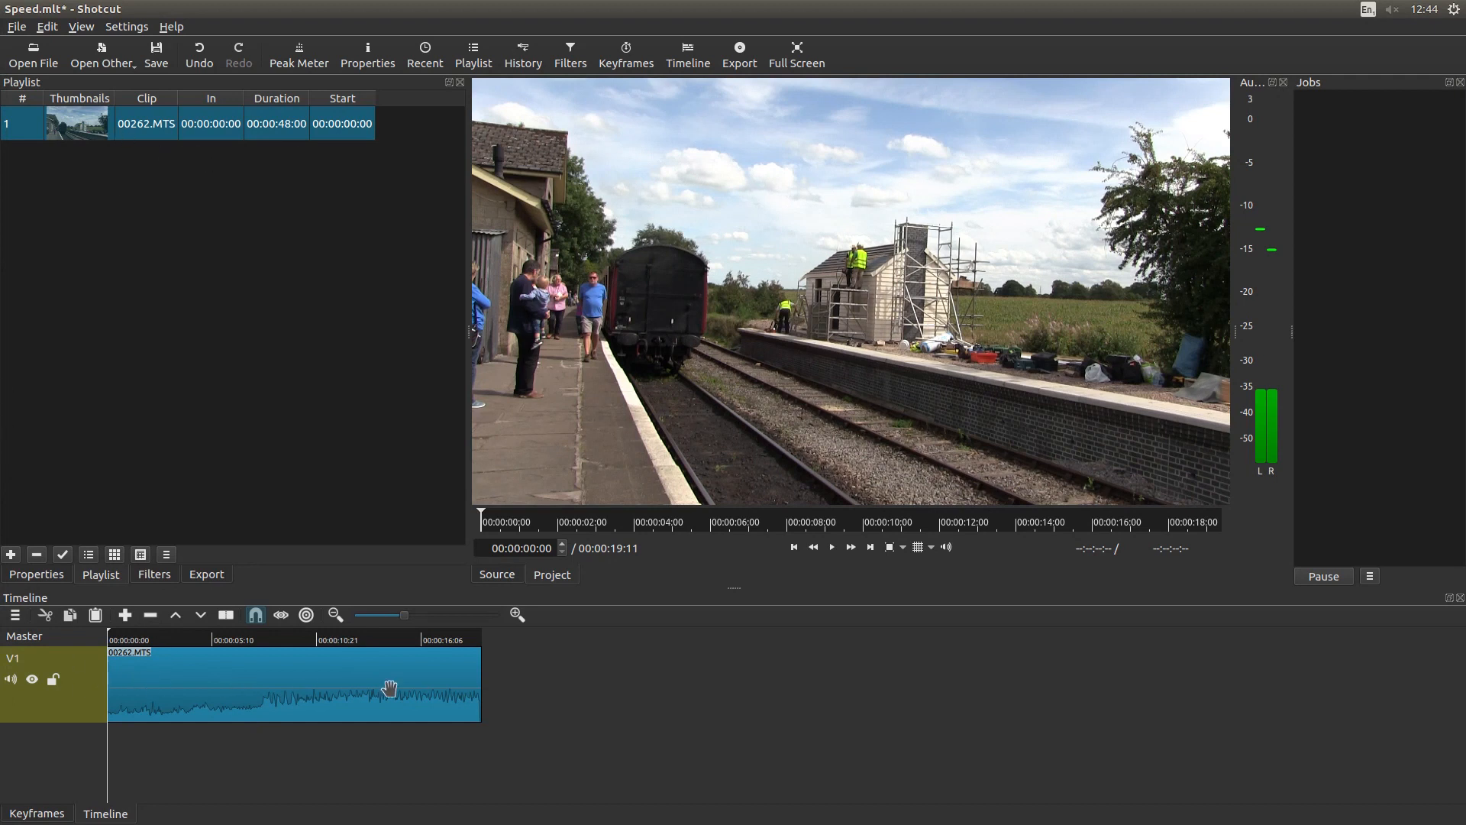
pyautogui.moveTo(861, 231)
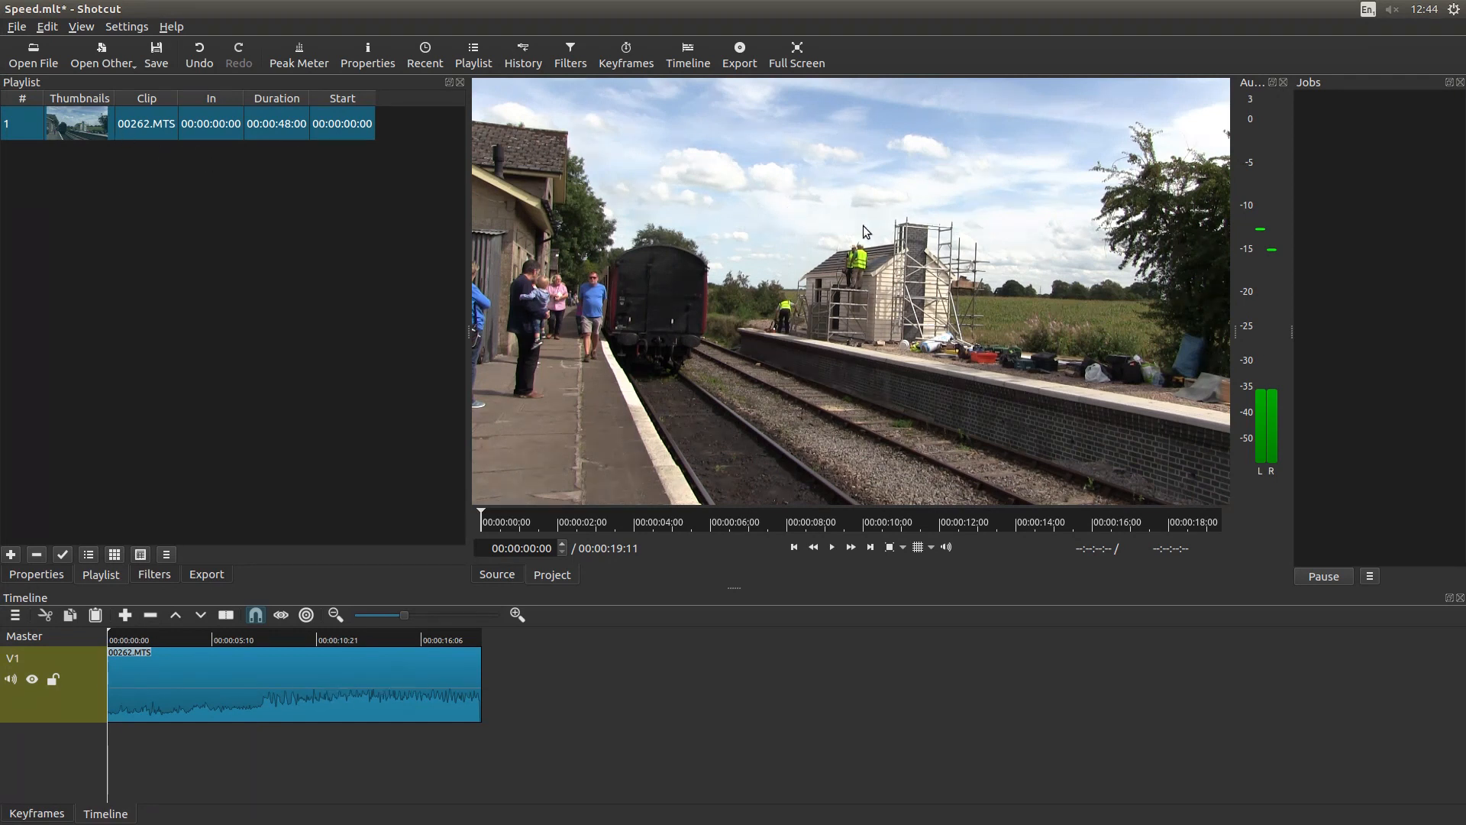
pyautogui.moveTo(195, 652)
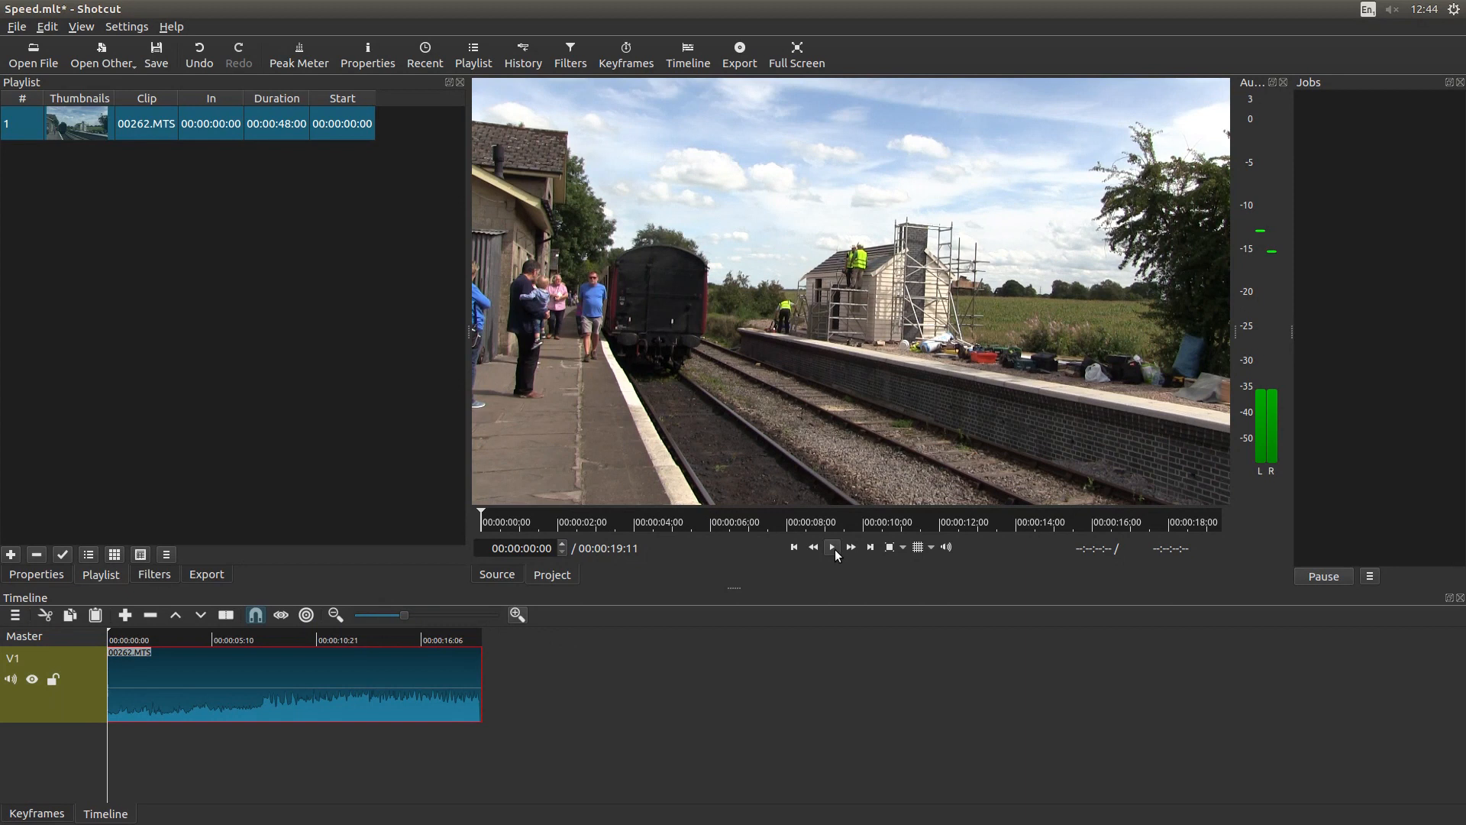
# Preview the train clip, then lower its Speed in Properties to slow it down
pyautogui.click(831, 547)
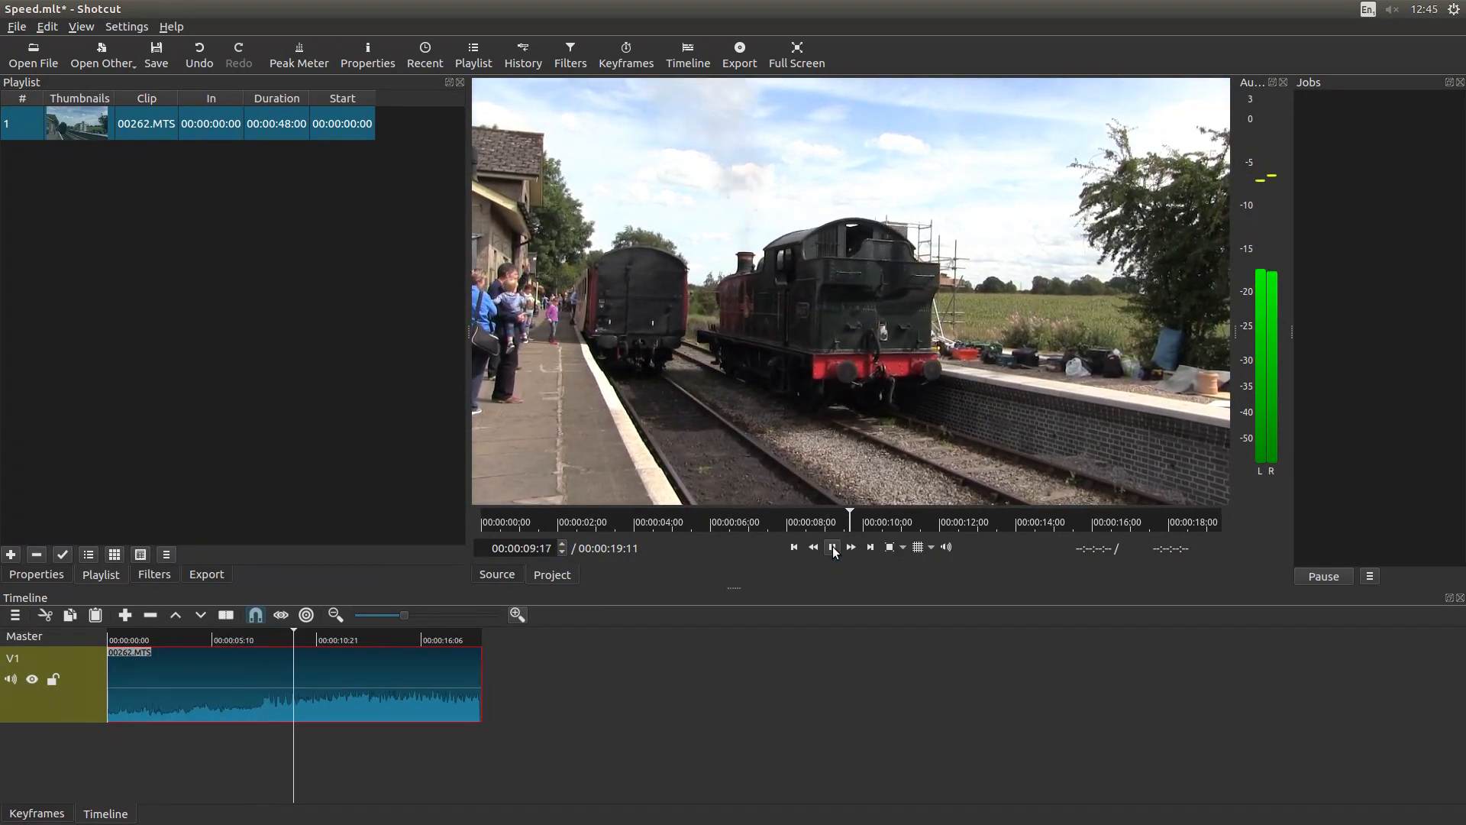
pyautogui.click(830, 546)
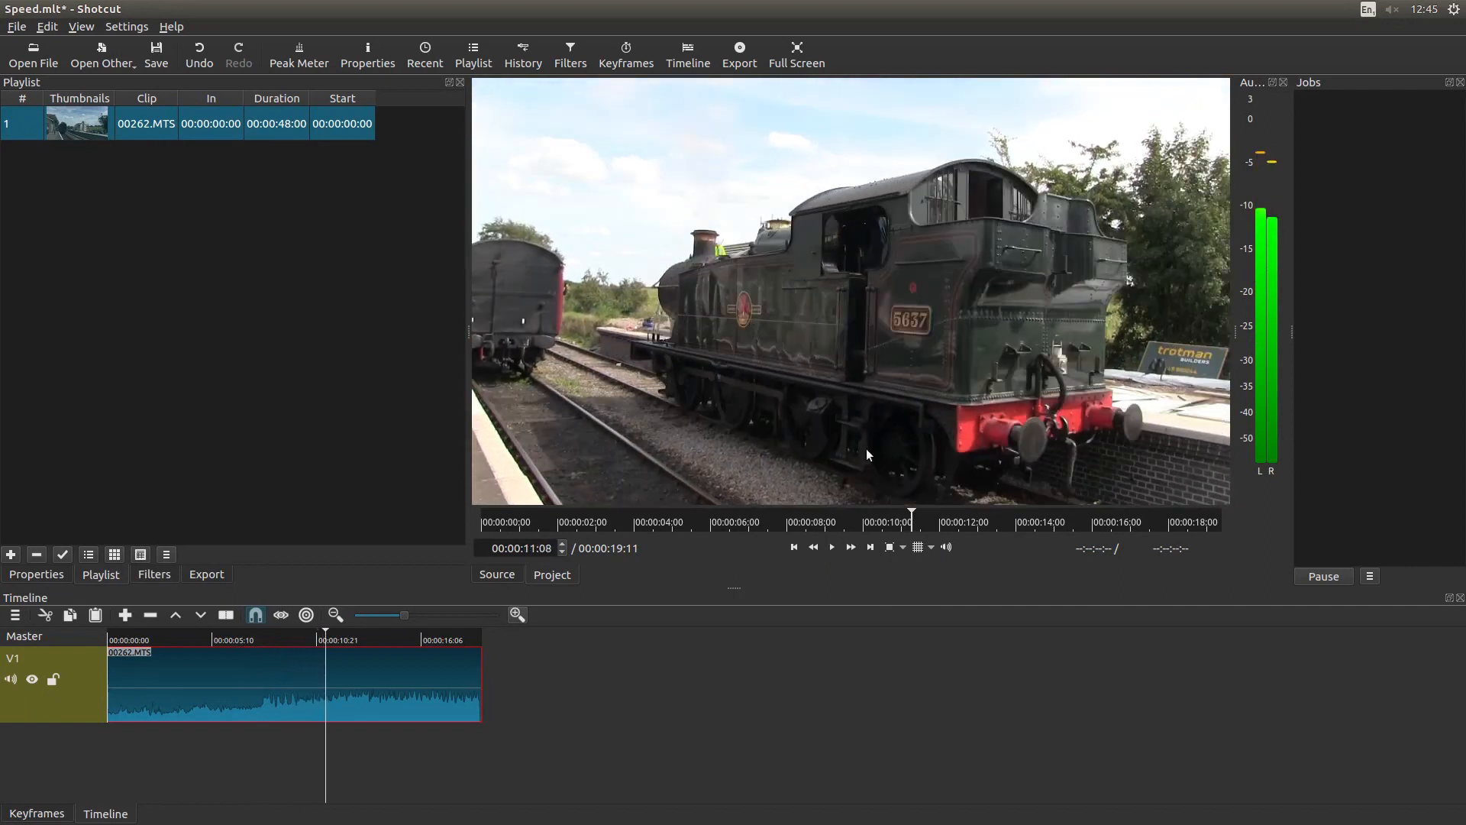
pyautogui.moveTo(885, 655)
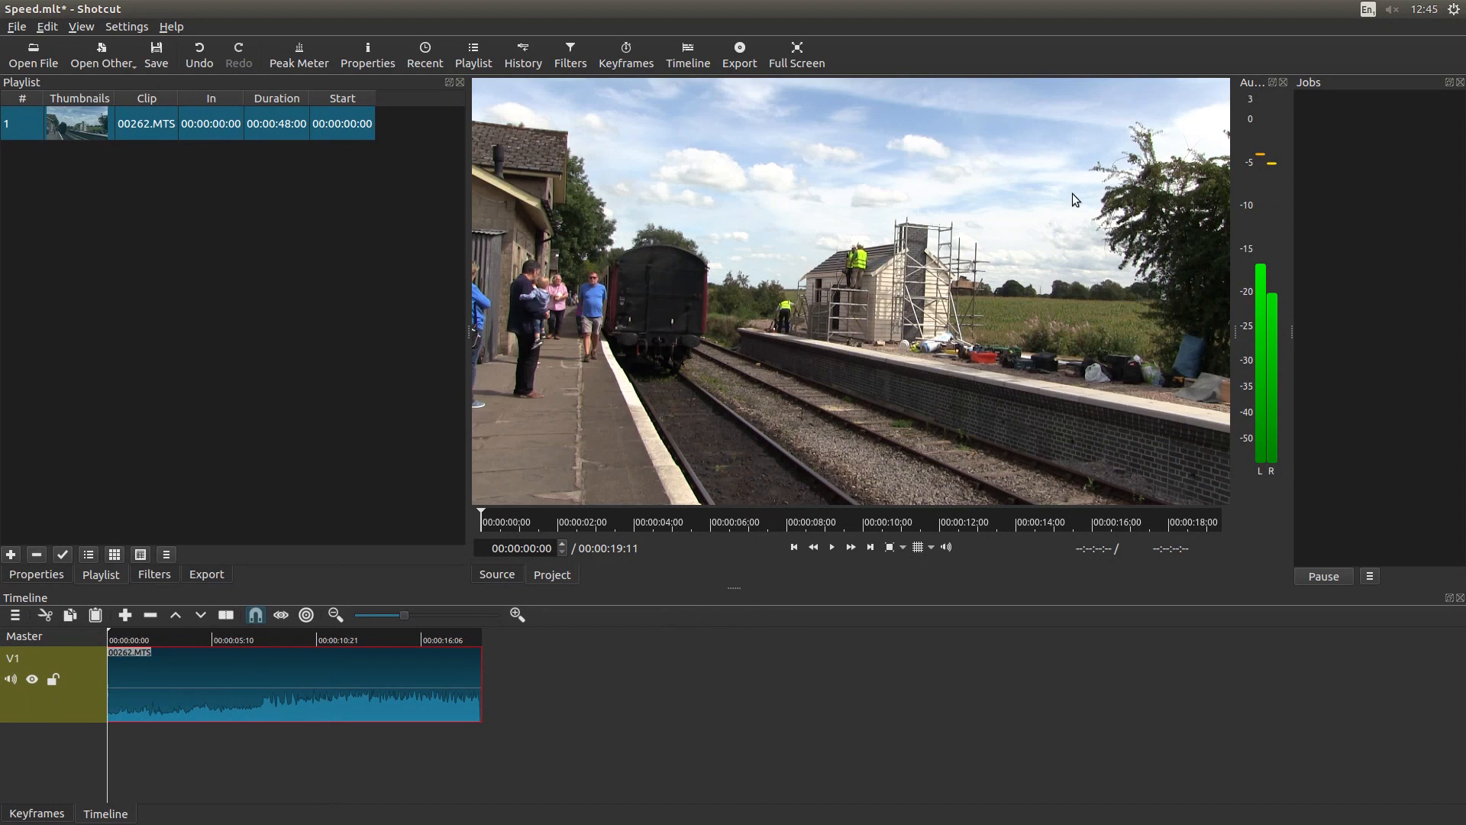
pyautogui.moveTo(661, 295)
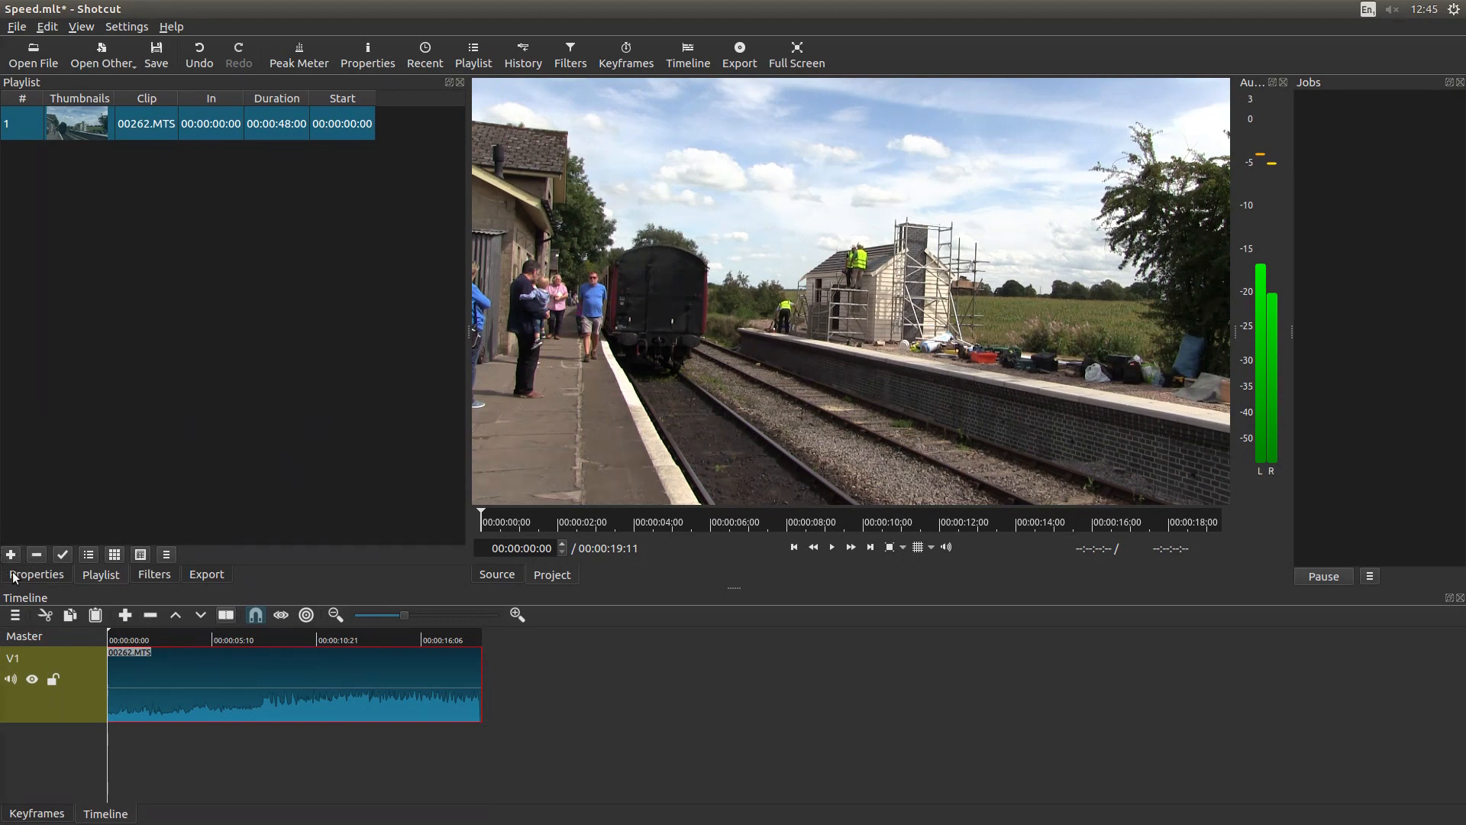
pyautogui.moveTo(226, 613)
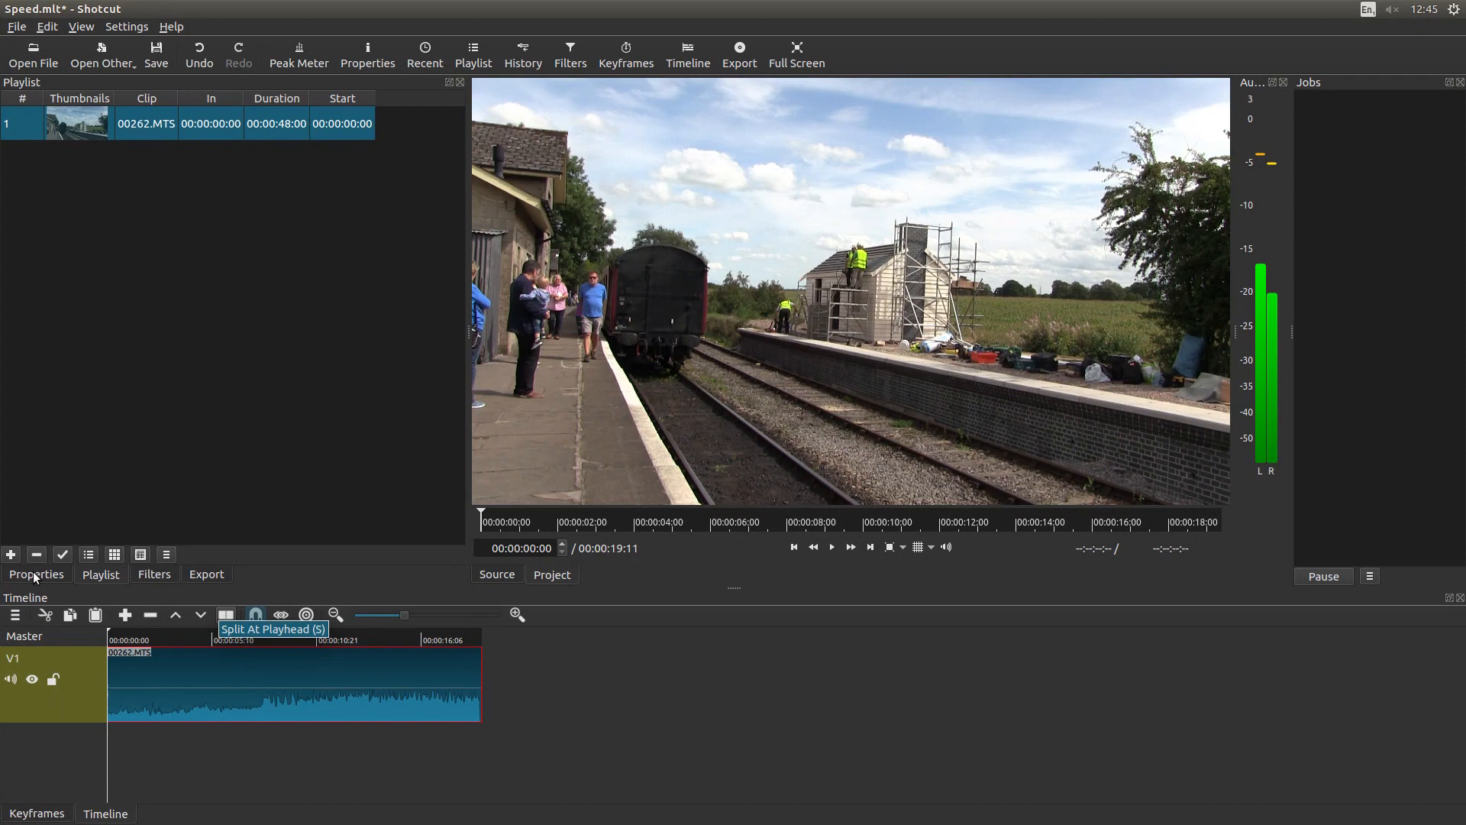
pyautogui.click(35, 573)
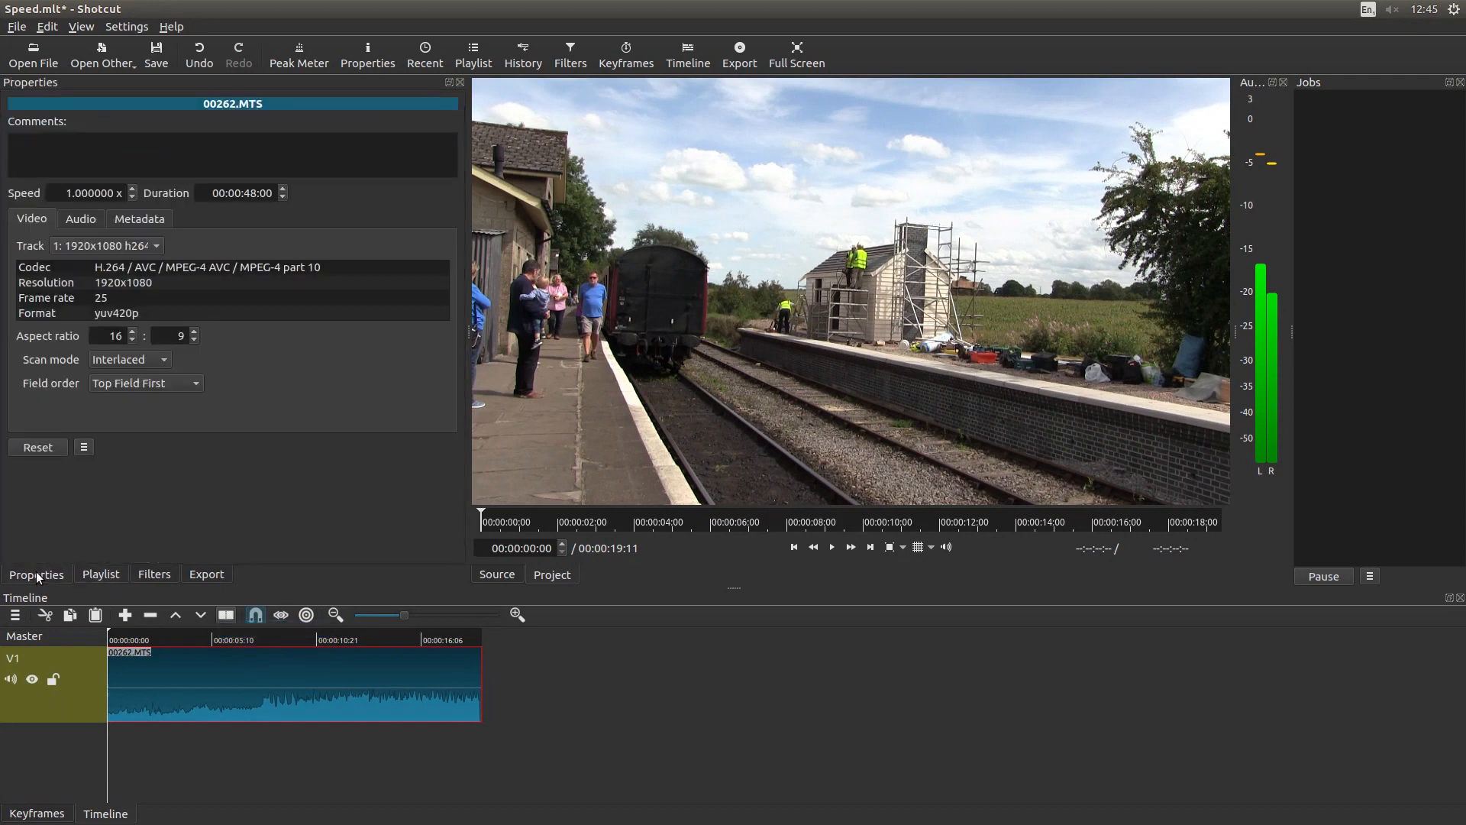
pyautogui.moveTo(49, 188)
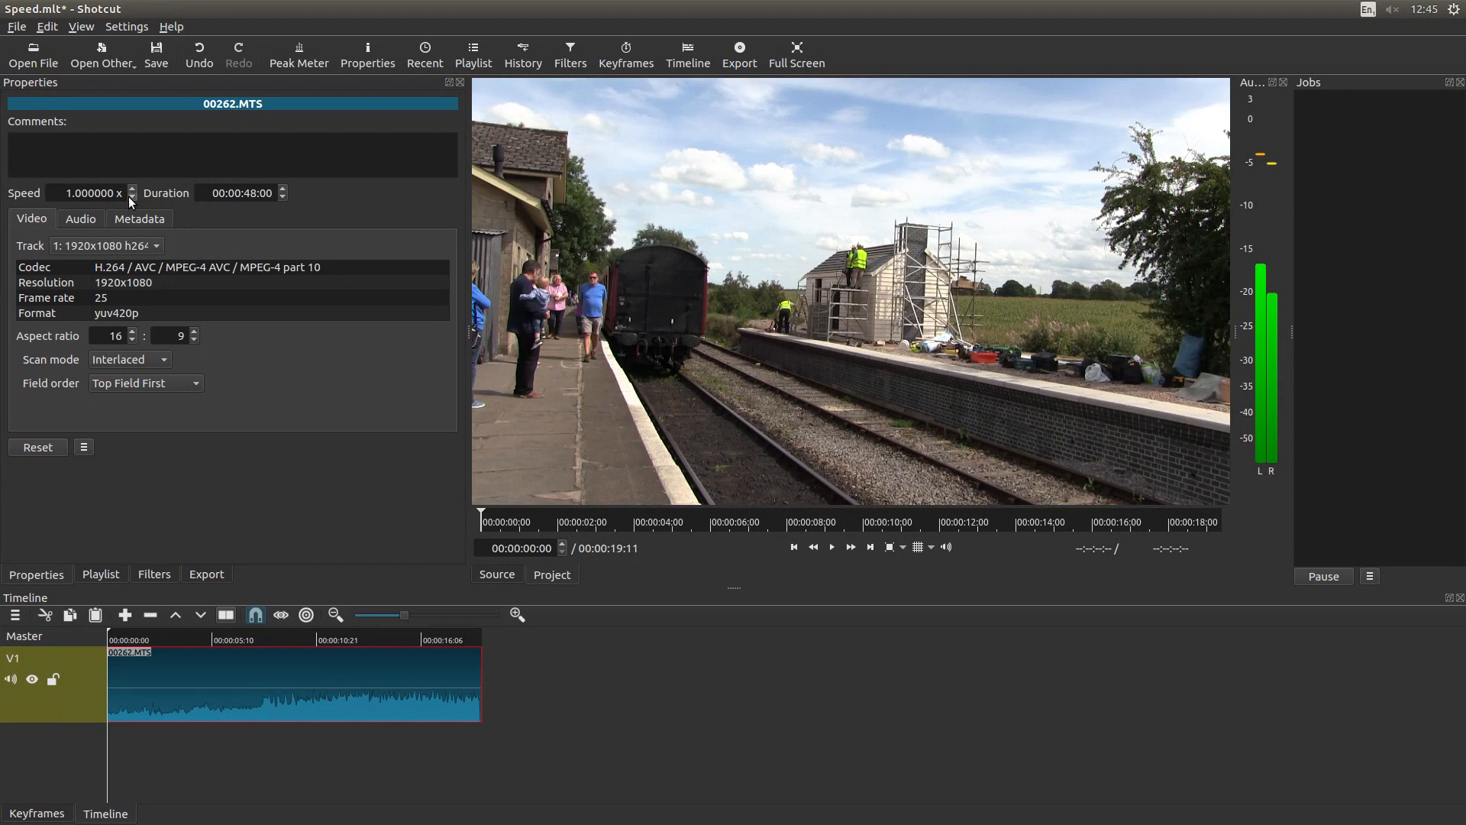
pyautogui.write('0.800000')
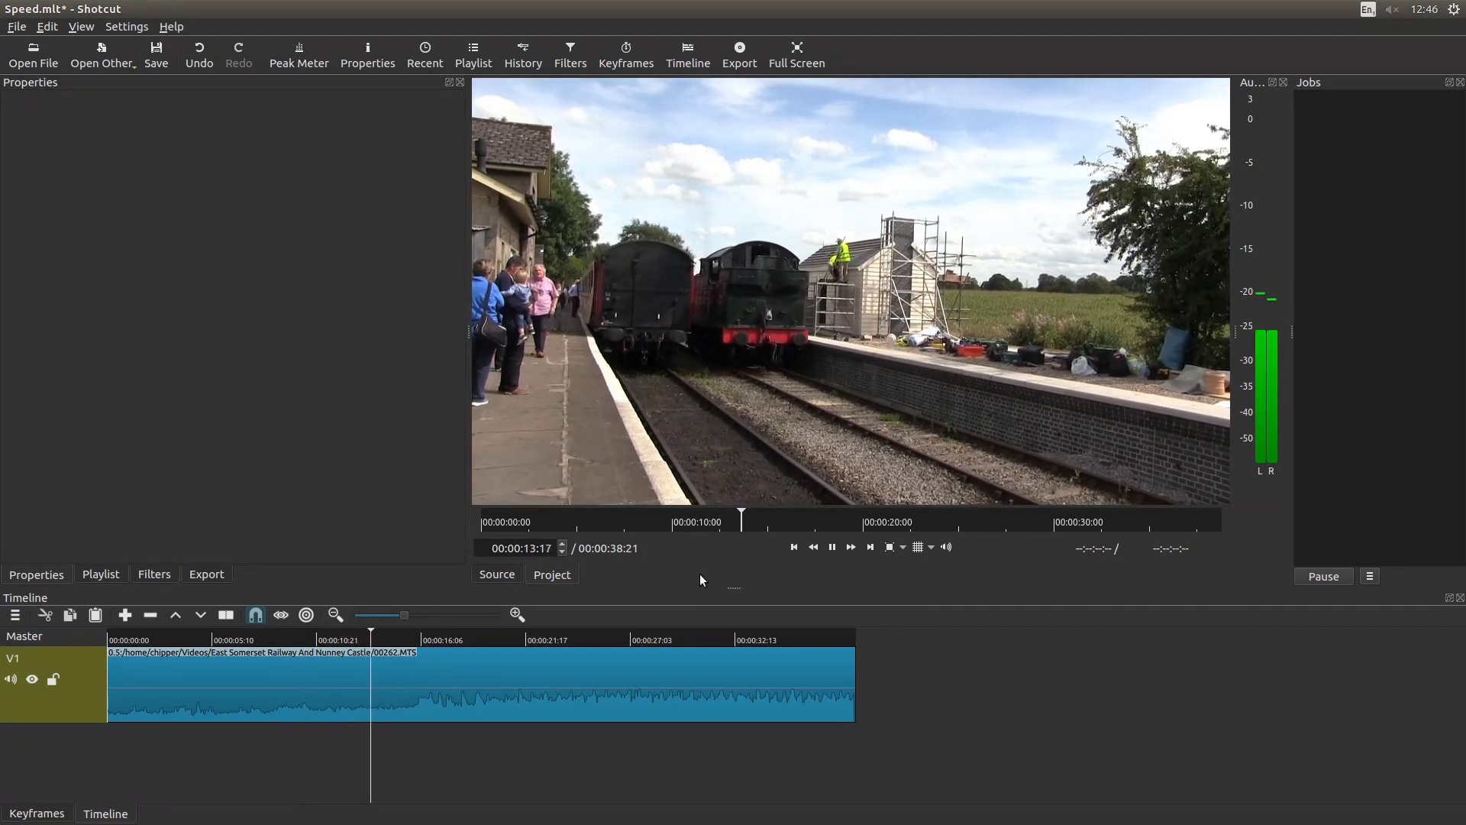
# Stop playback and select the train clip to show its 0.5x speed and doubled duration
pyautogui.click(831, 546)
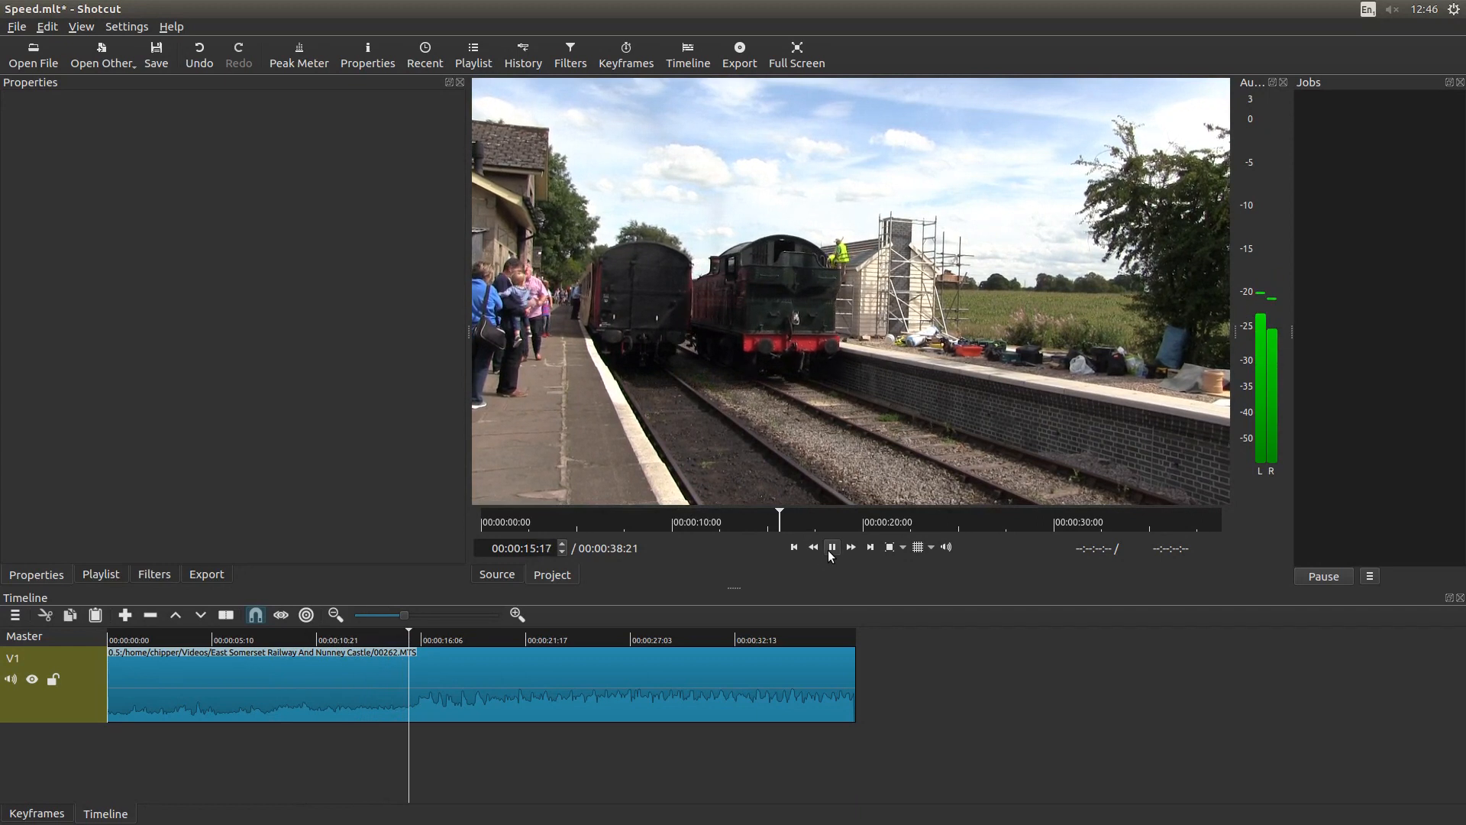
pyautogui.click(831, 546)
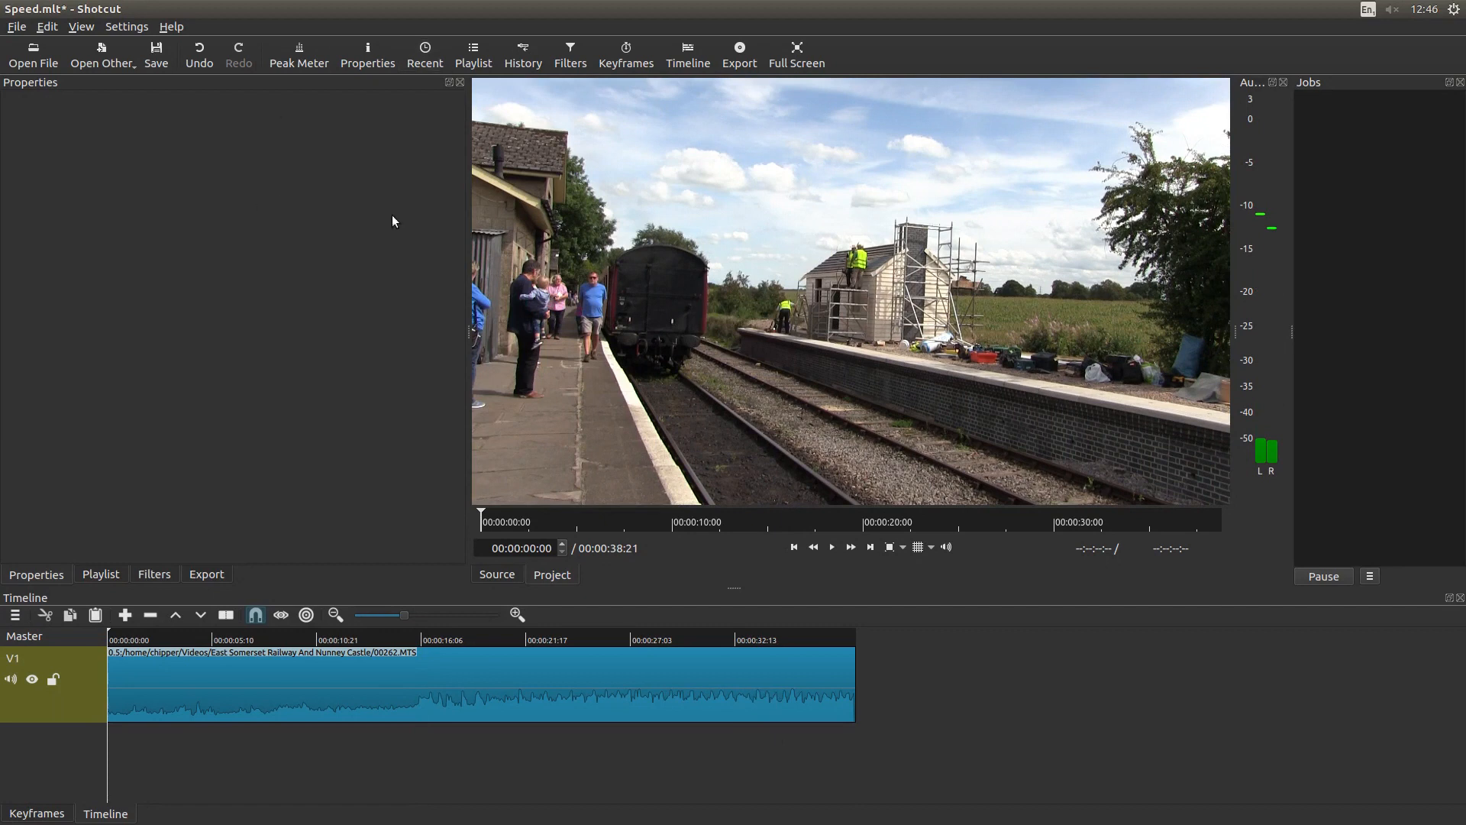
pyautogui.click(468, 683)
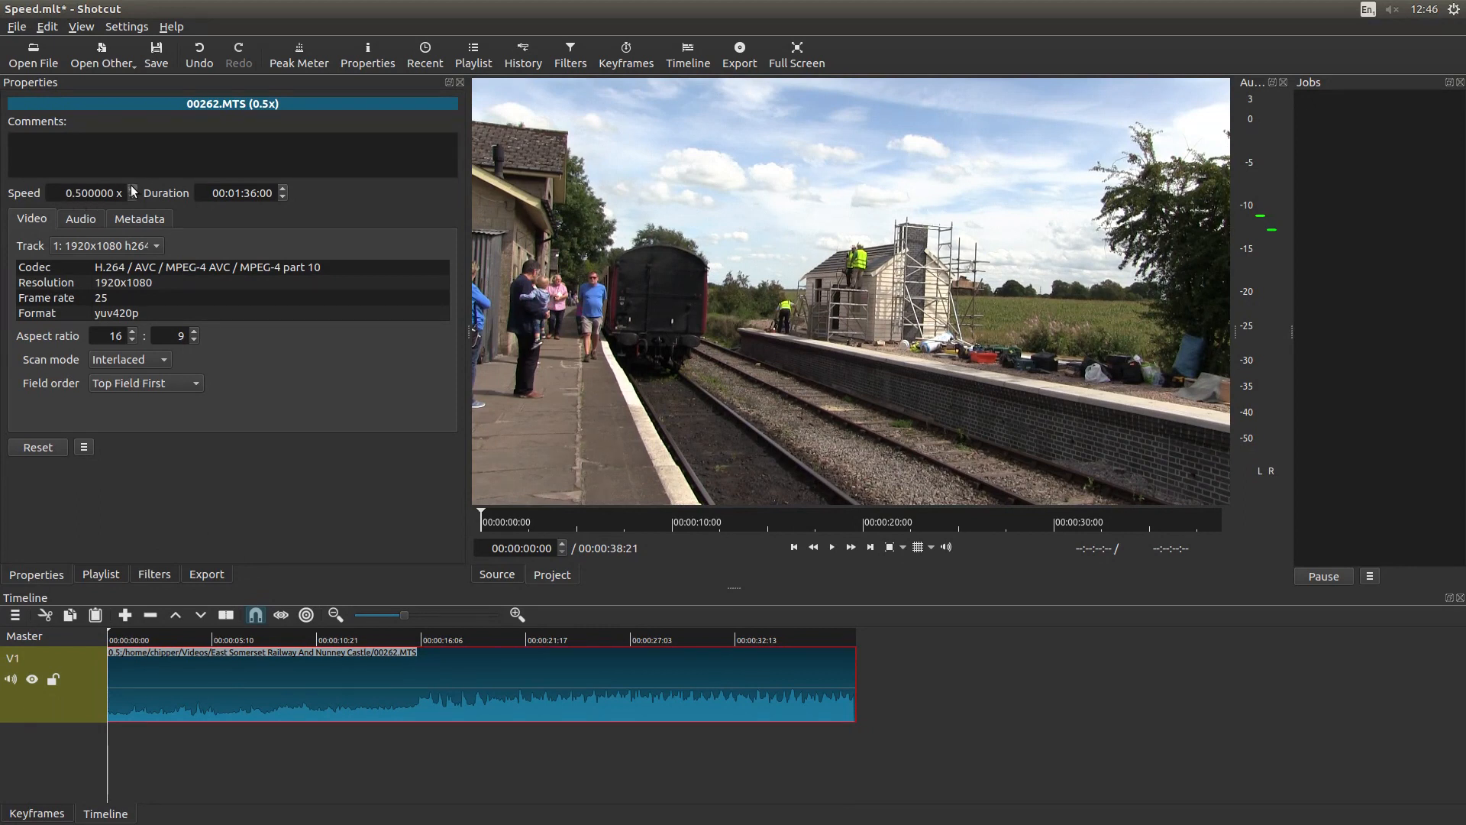
# Raise the clip's Speed to 2.000000 so it shrinks on the timeline
pyautogui.write('1.100000')
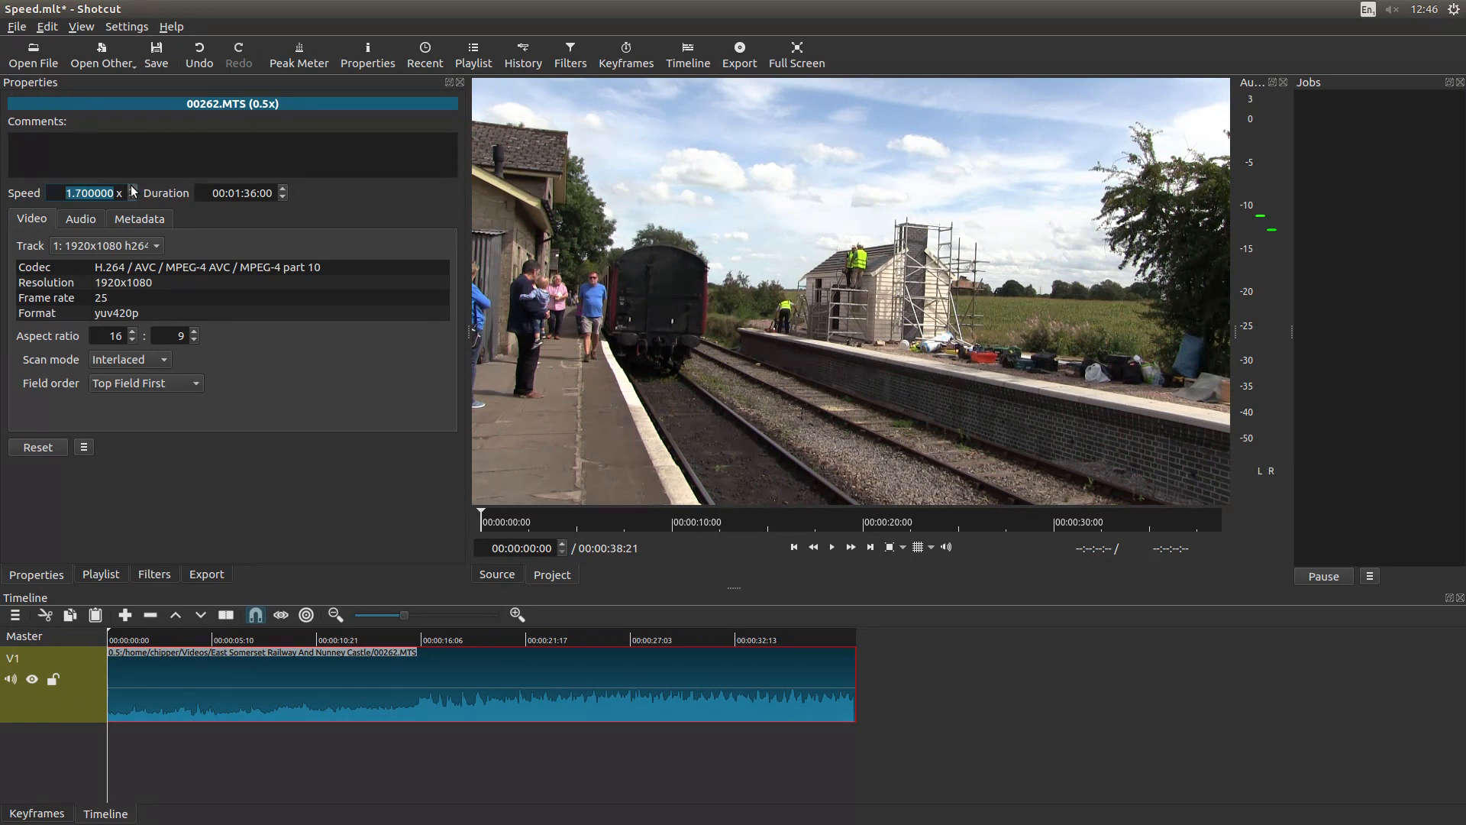
pyautogui.write('2.000000')
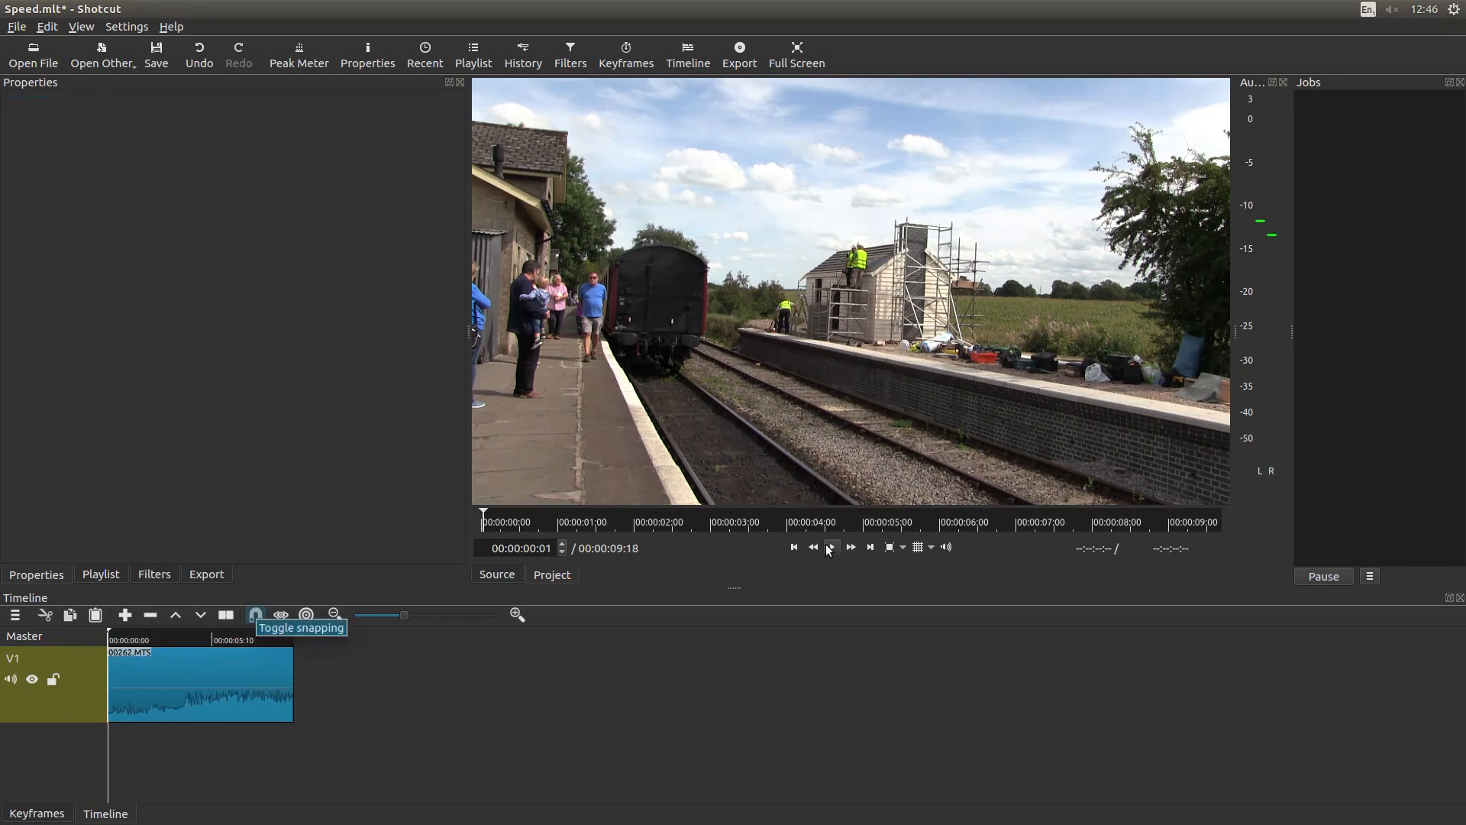
pyautogui.click(830, 547)
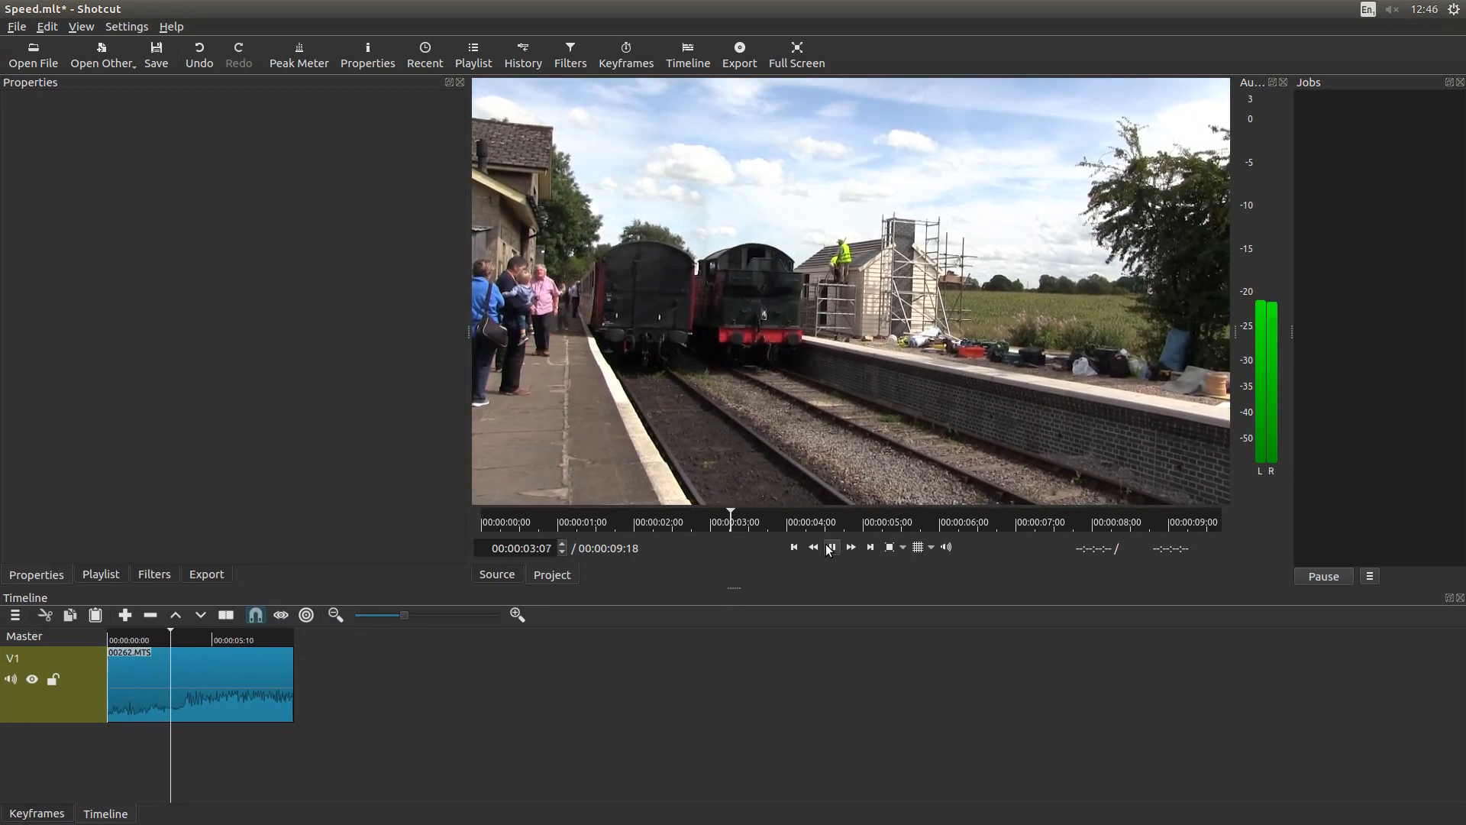
pyautogui.click(830, 547)
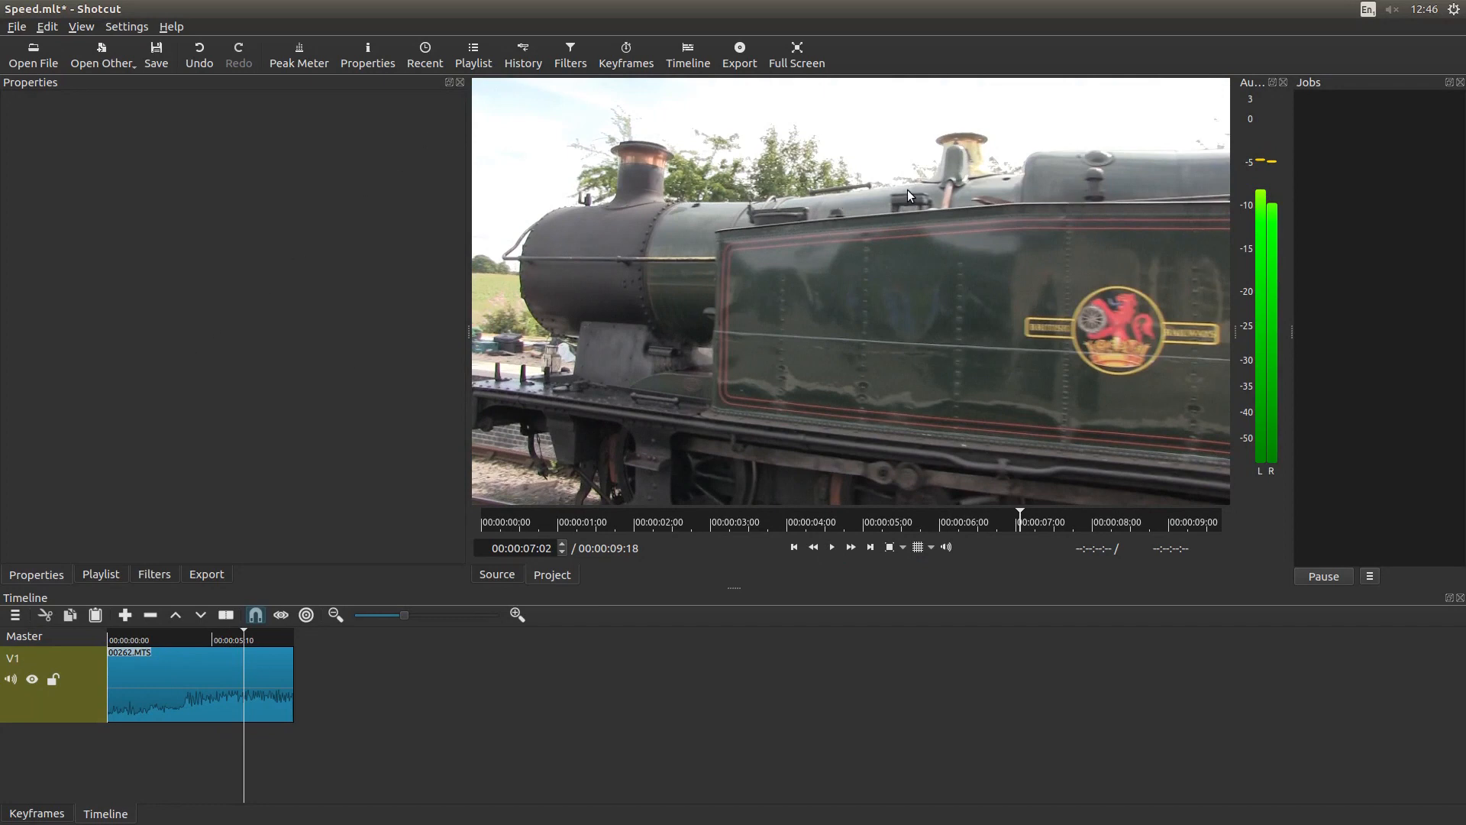
pyautogui.moveTo(1269, 243)
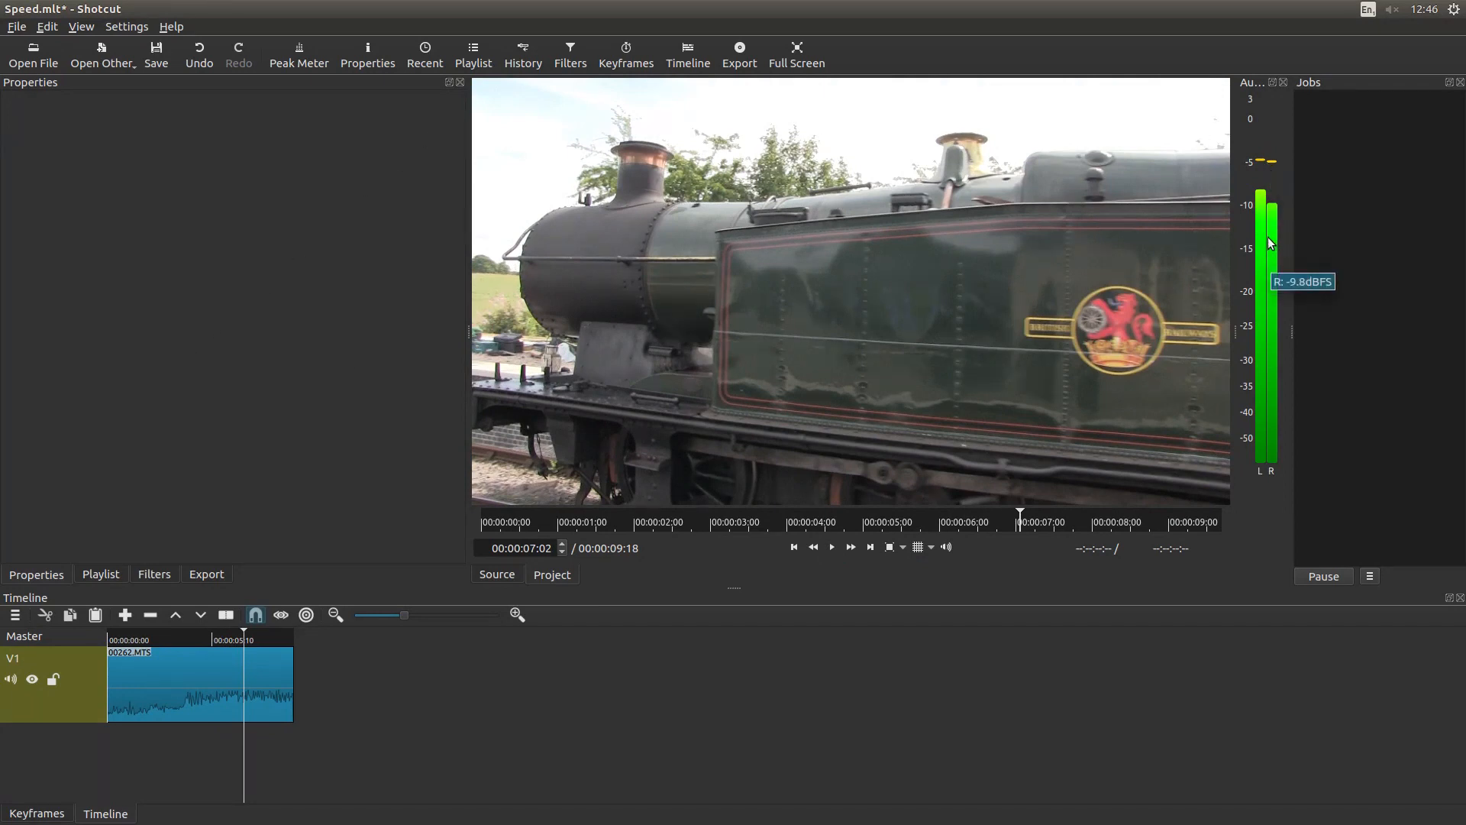
# Mute the V1 track's audio so the train clip shows no waveform
pyautogui.click(11, 678)
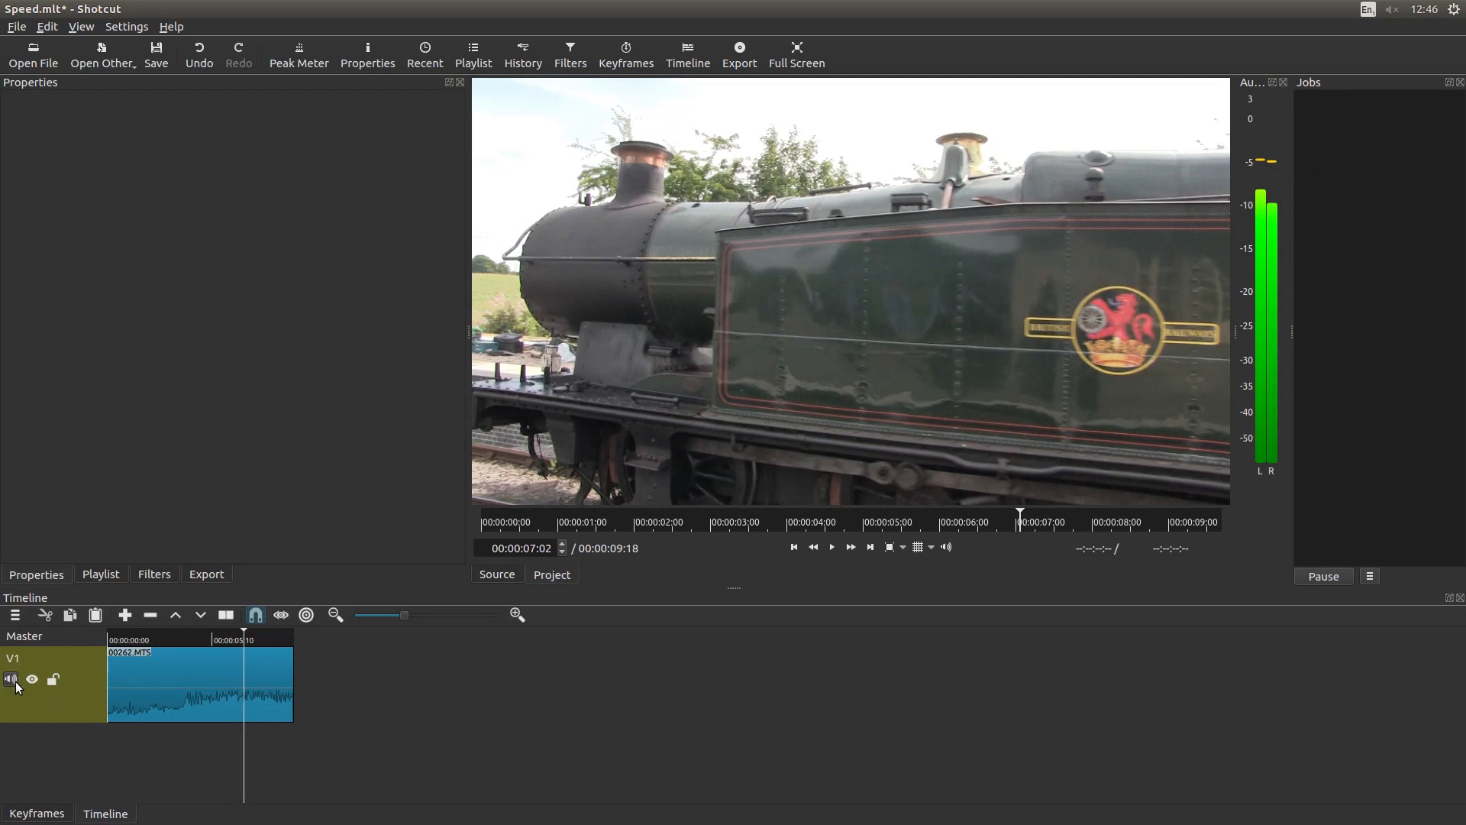
pyautogui.click(11, 678)
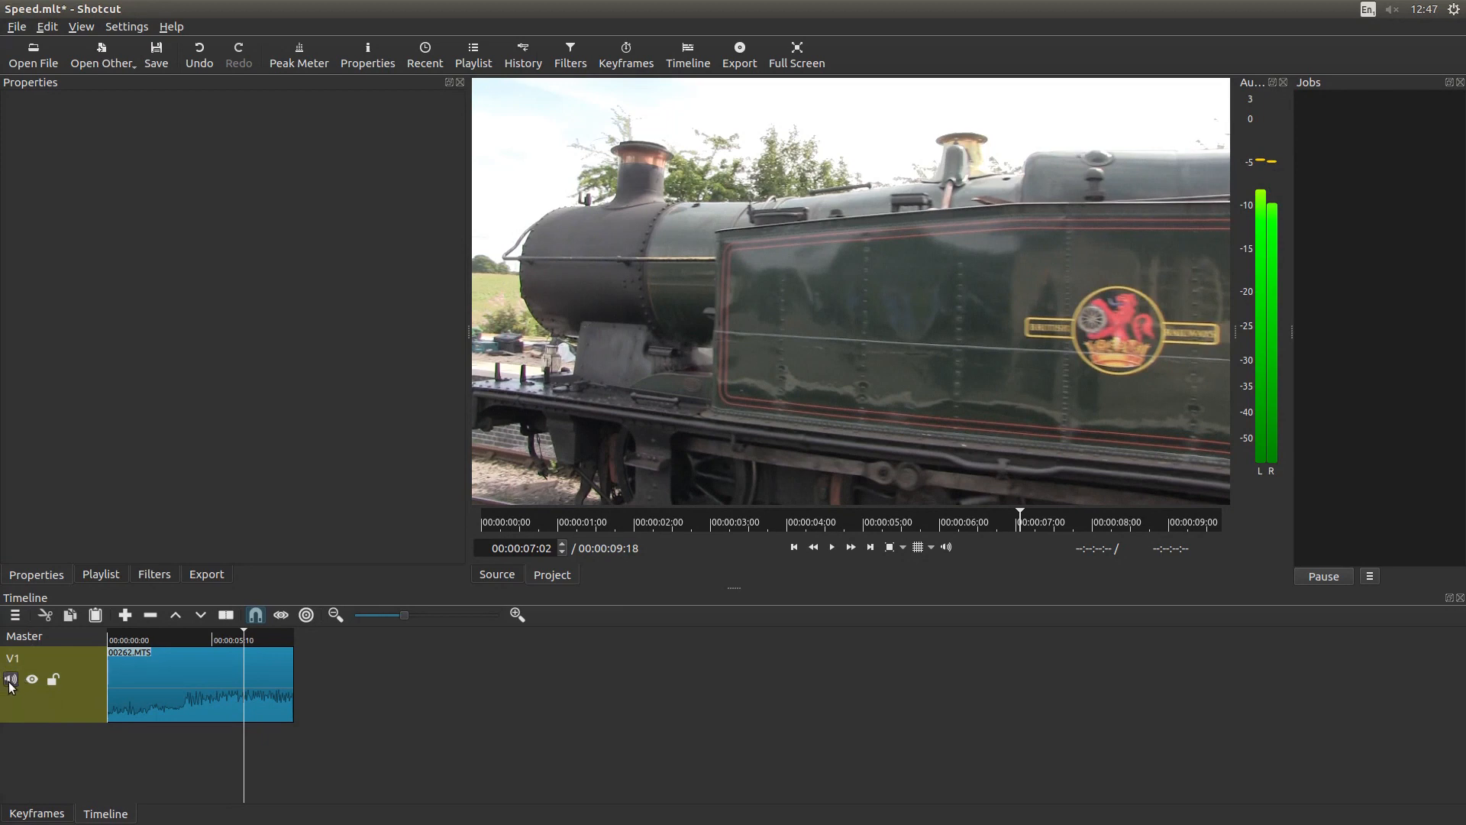
pyautogui.click(11, 678)
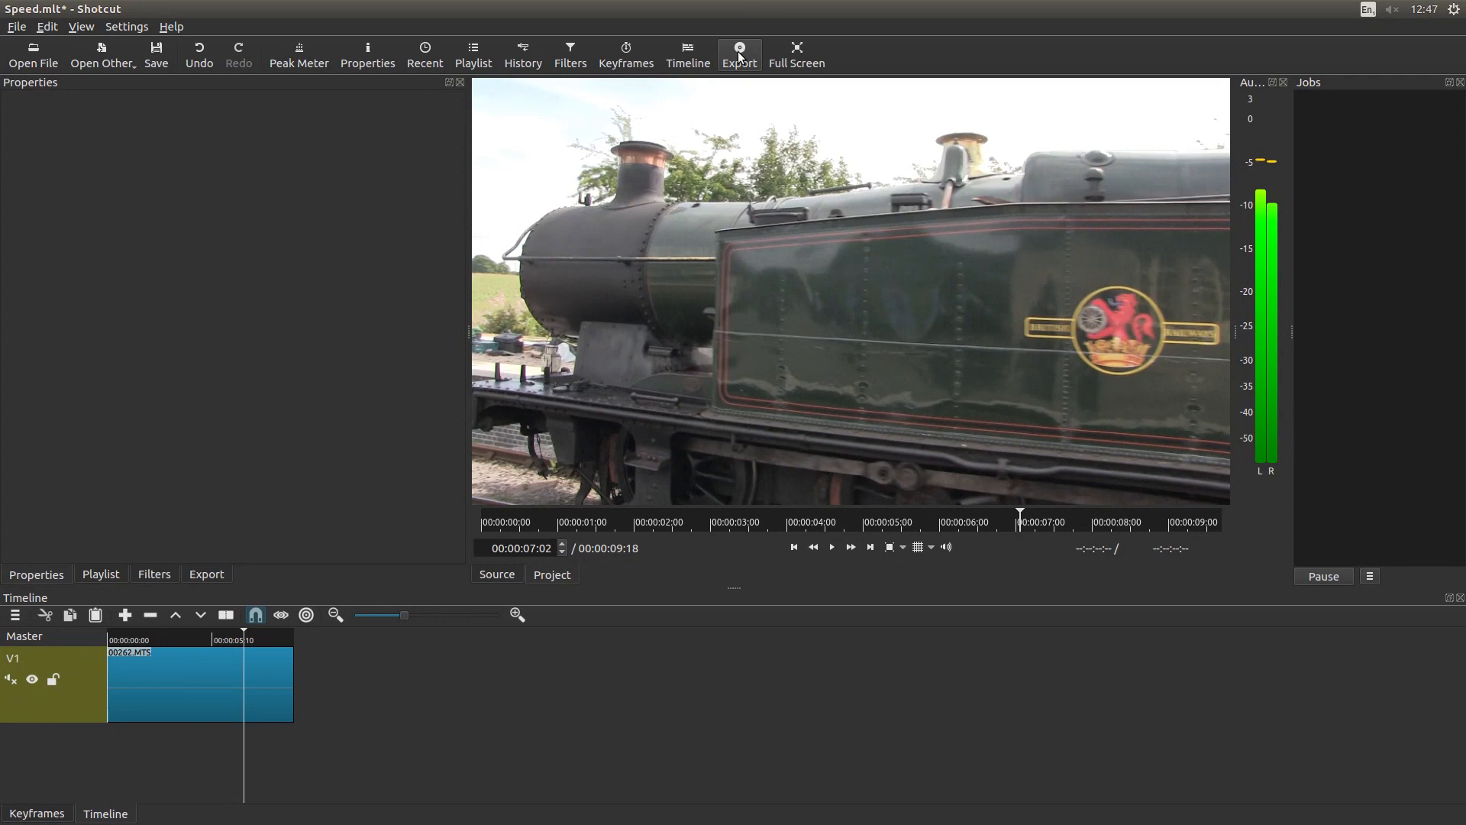
pyautogui.moveTo(739, 51)
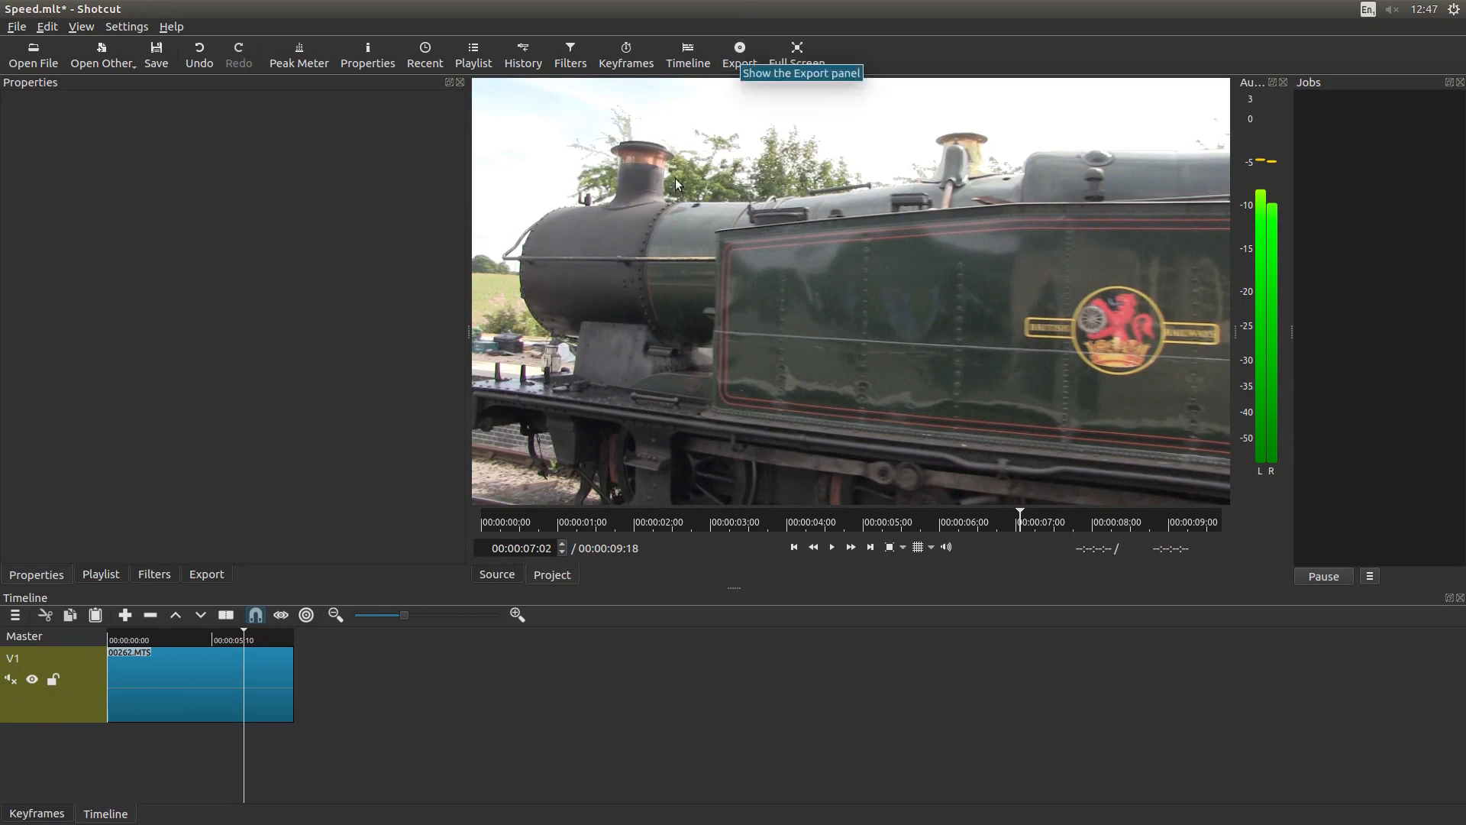
pyautogui.moveTo(662, 301)
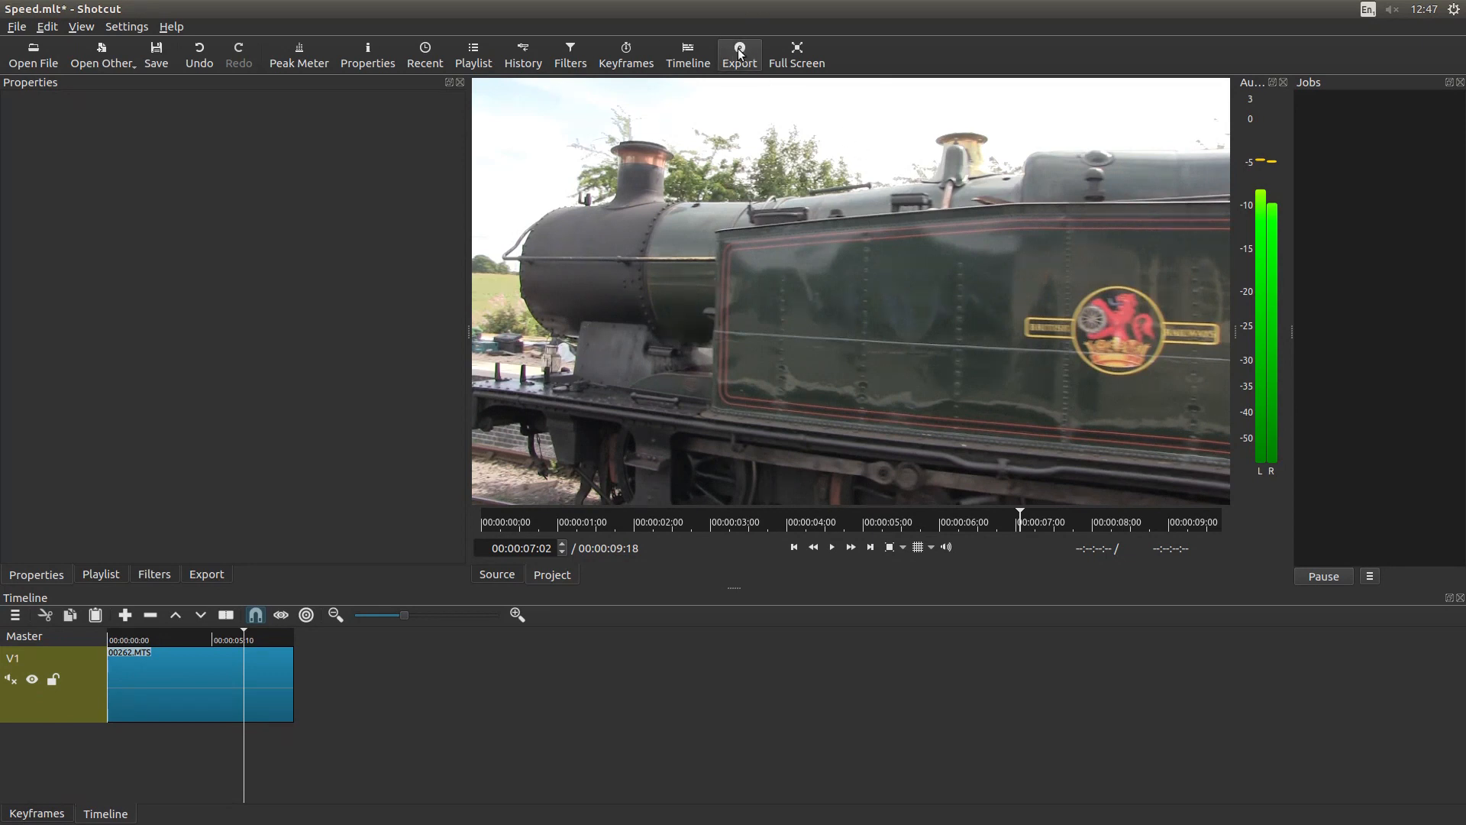
pyautogui.moveTo(983, 353)
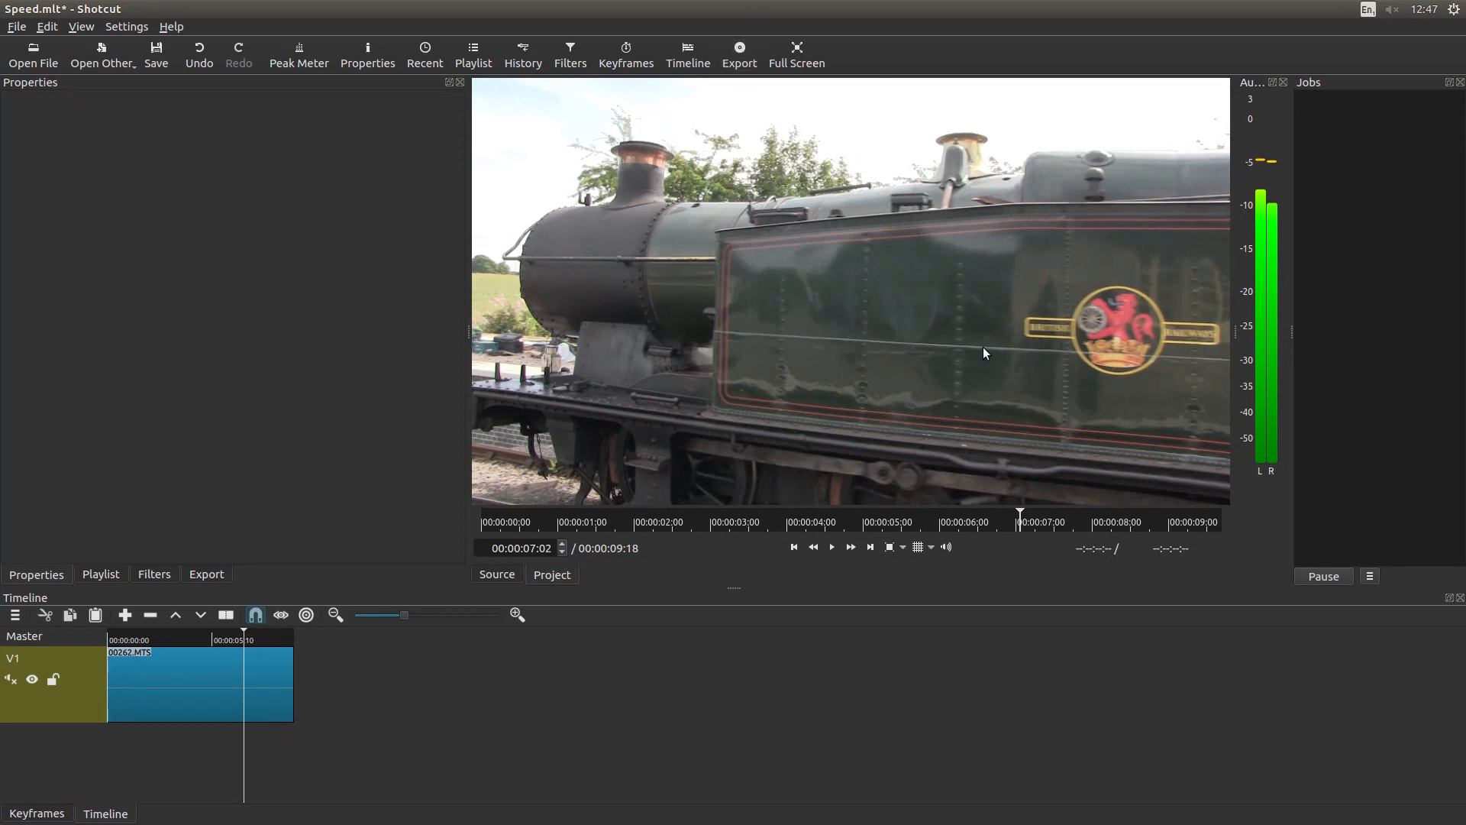
pyautogui.moveTo(1132, 197)
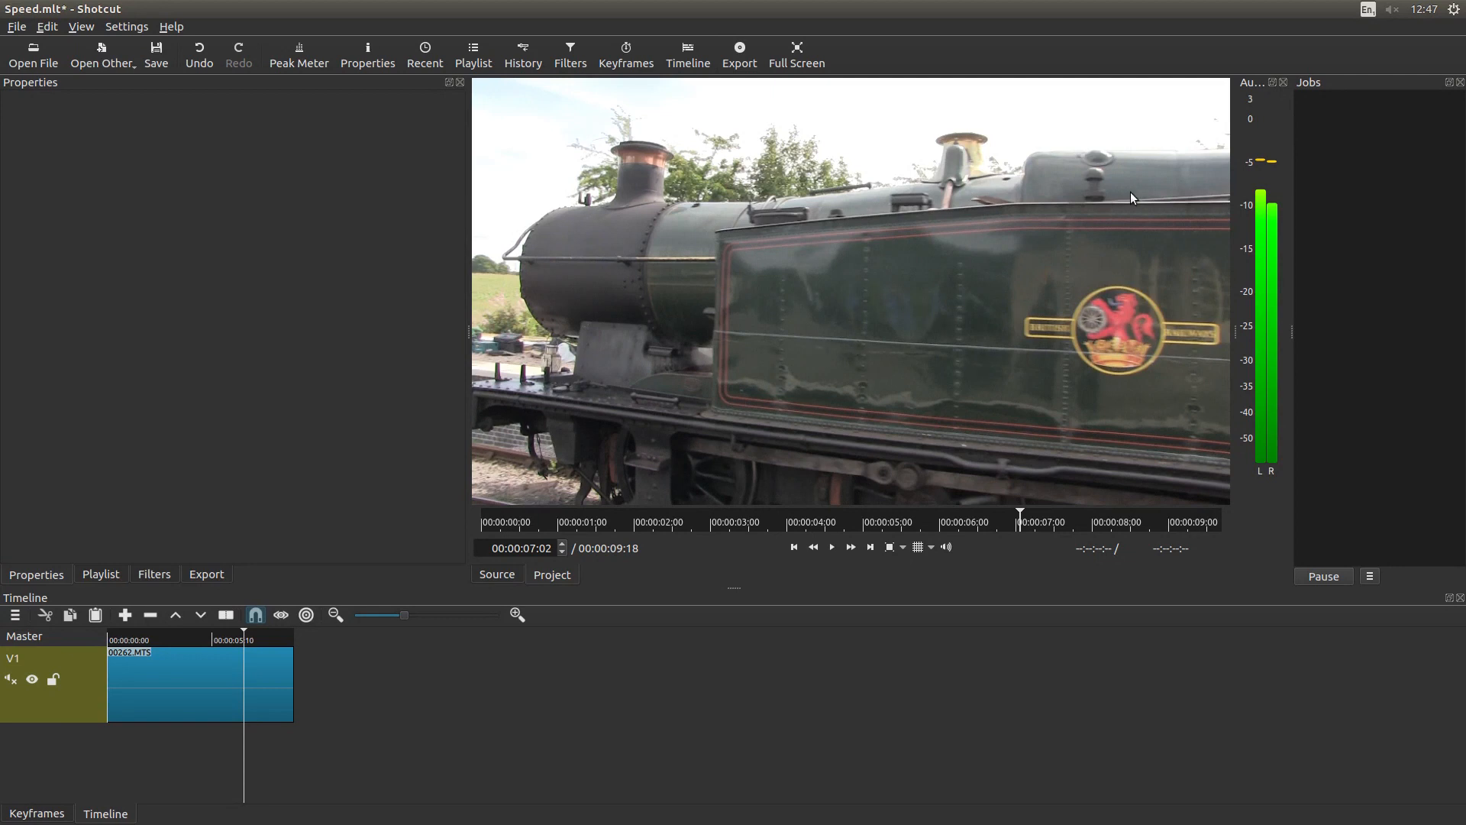
pyautogui.moveTo(1022, 298)
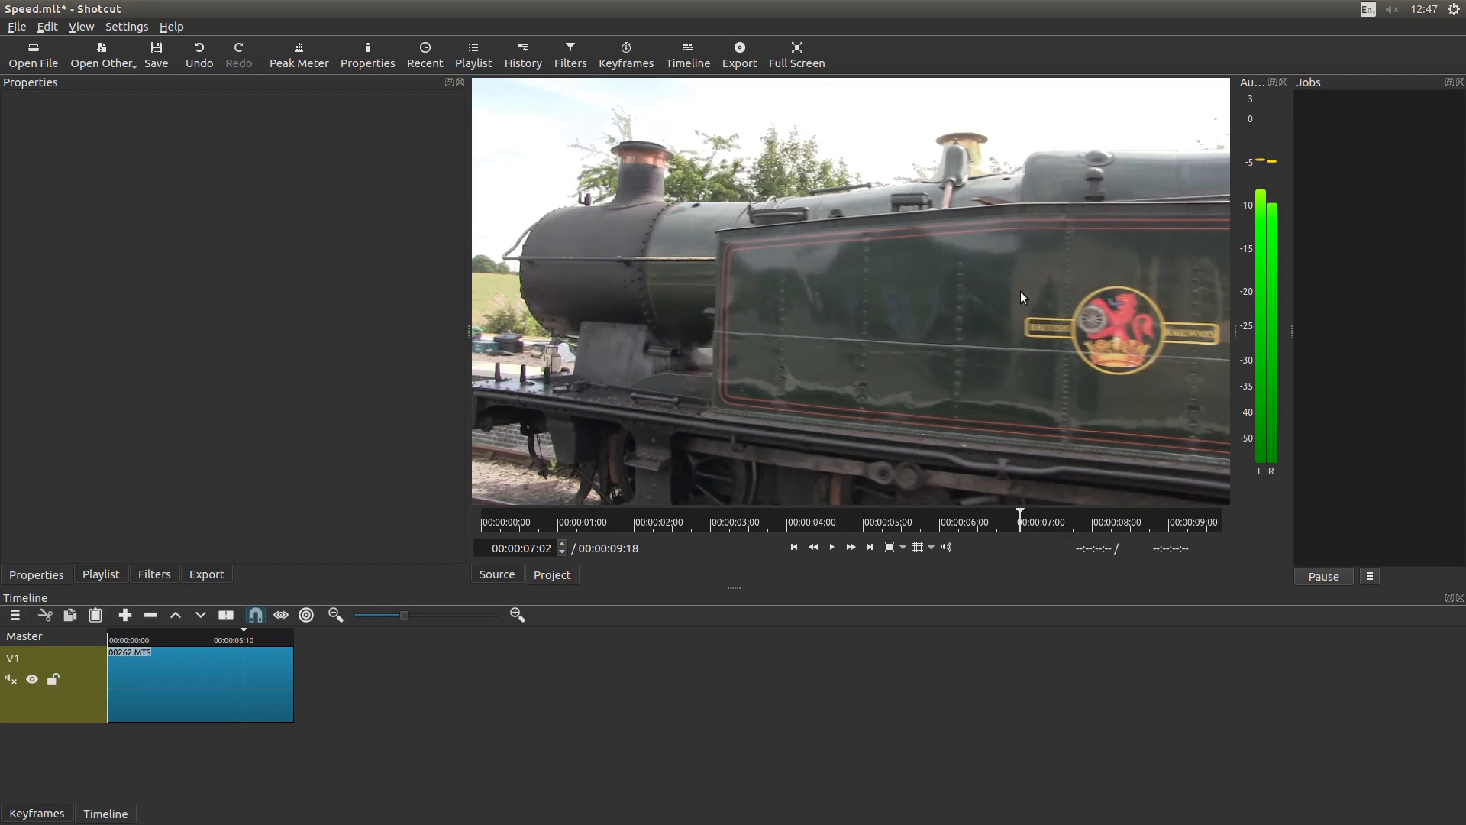
pyautogui.moveTo(840, 301)
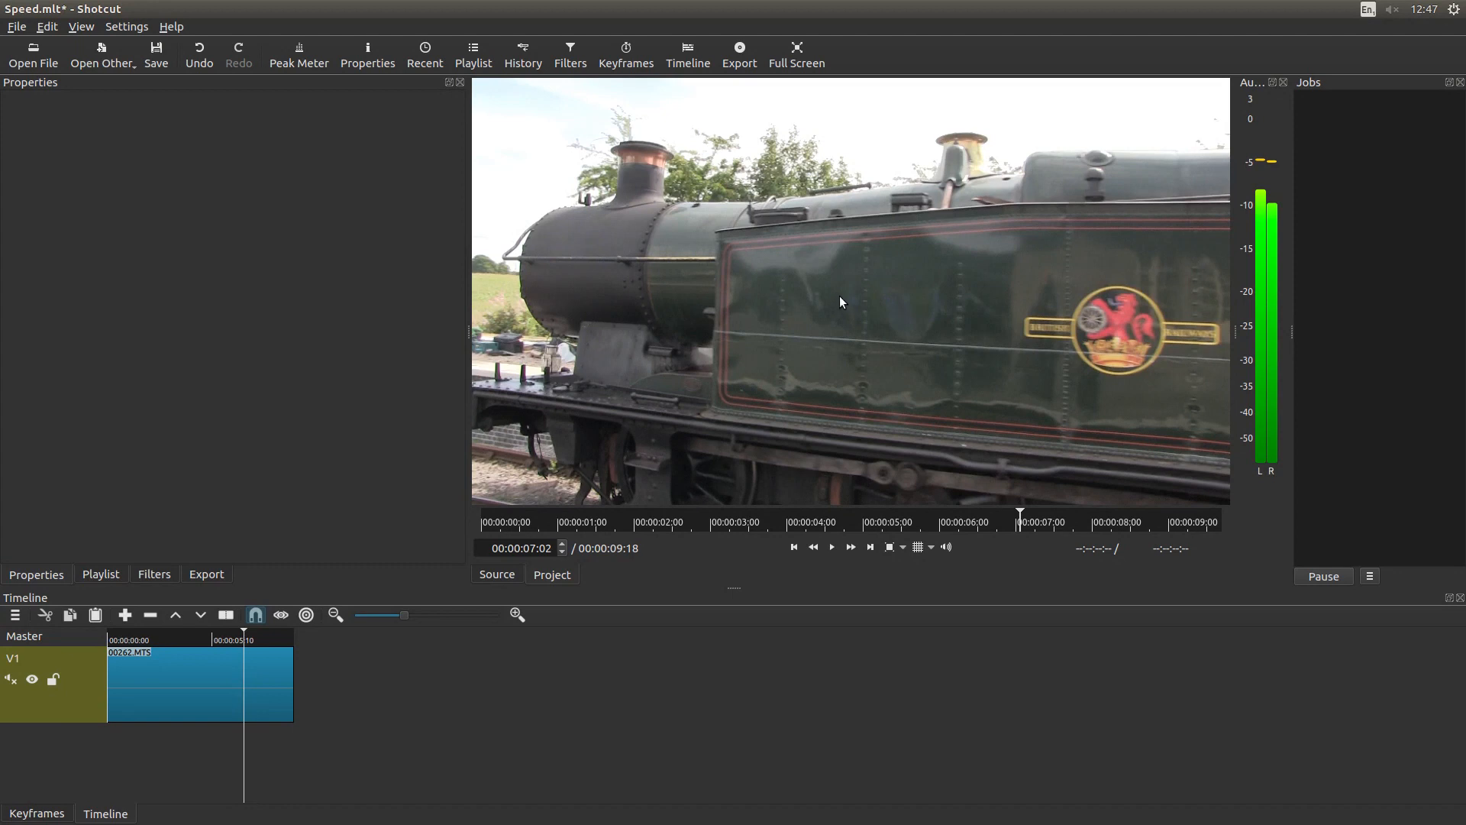